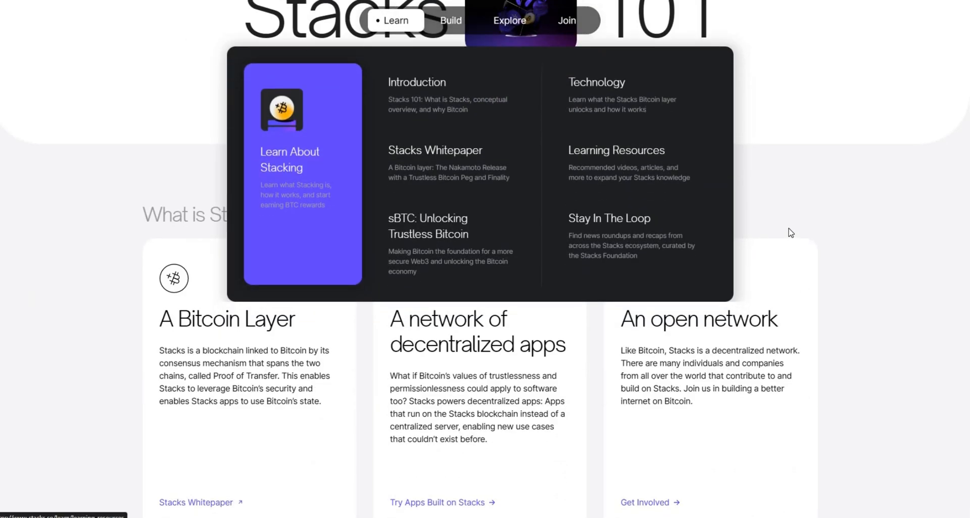
Scroll the Stacks 101 page past 'What makes Stacks unique?' to the 'Why Bitcoin?' section
{"action": "scroll", "scroll_direction": "down", "scroll_amount": 3}
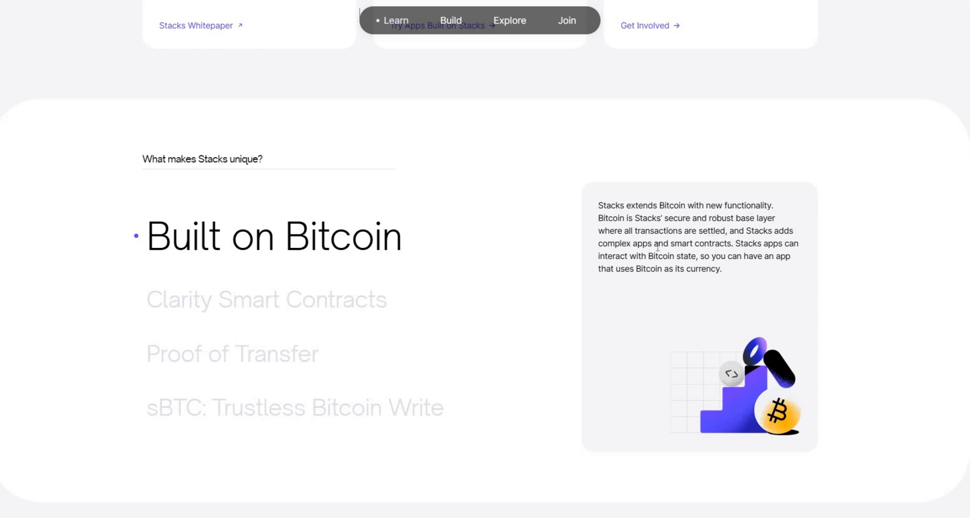
{"action": "mouse_move", "coordinate": [726, 247]}
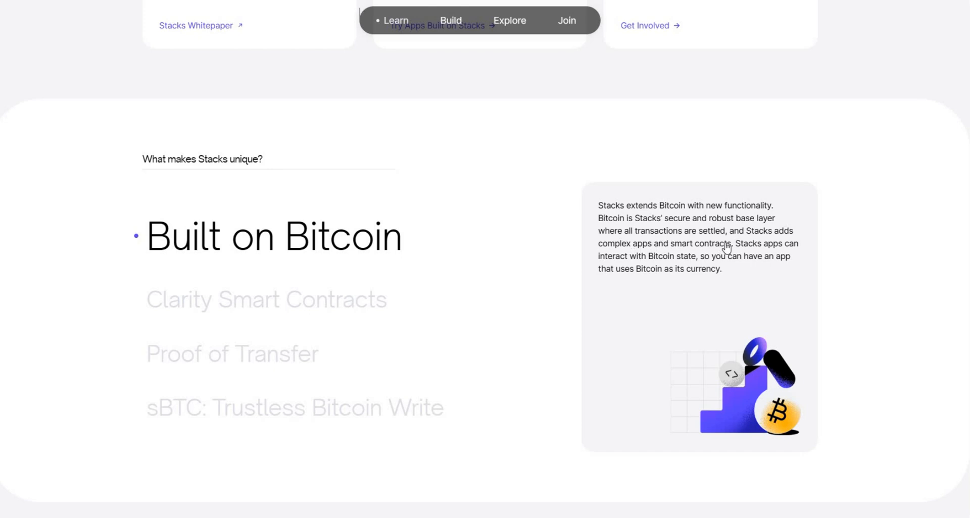
{"action": "mouse_move", "coordinate": [654, 257]}
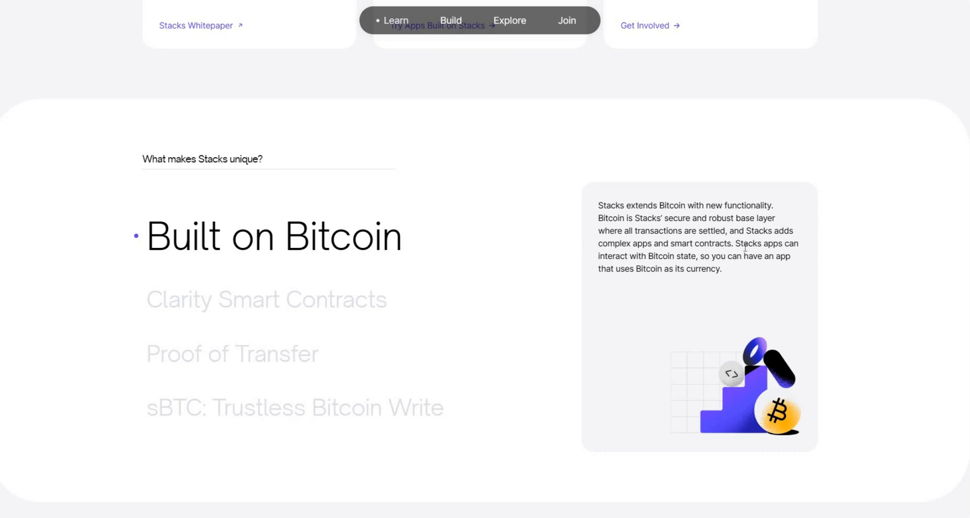
{"action": "mouse_move", "coordinate": [674, 272]}
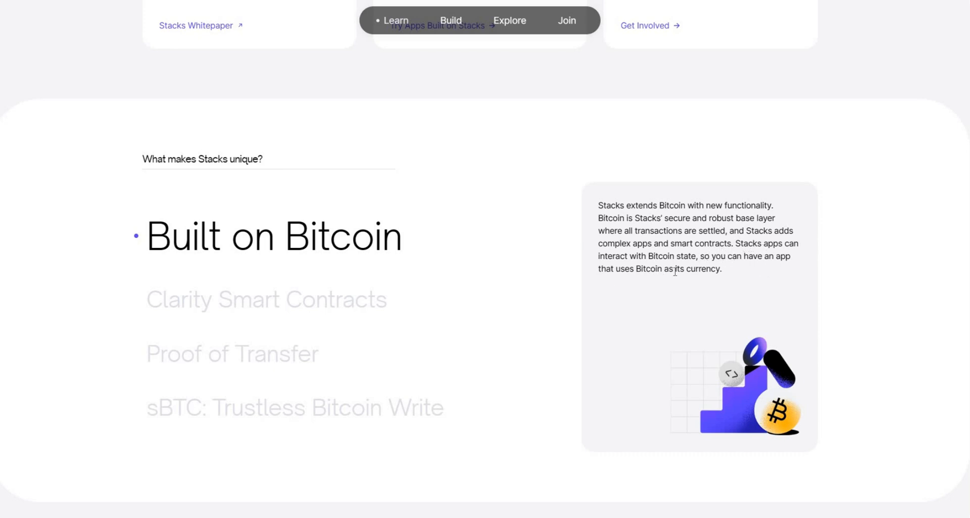
{"action": "scroll", "scroll_direction": "down", "scroll_amount": 3}
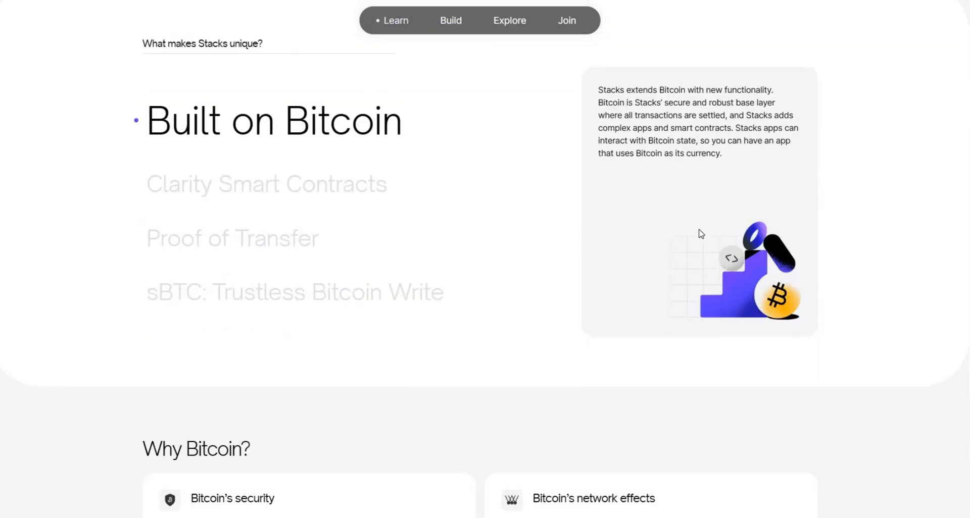
{"action": "scroll", "scroll_direction": "down", "scroll_amount": 3}
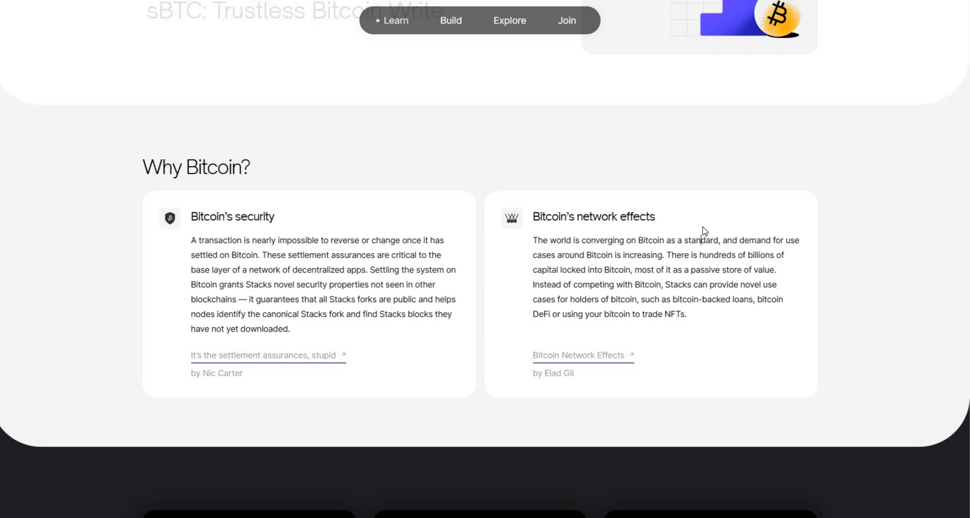
{"action": "mouse_move", "coordinate": [639, 187]}
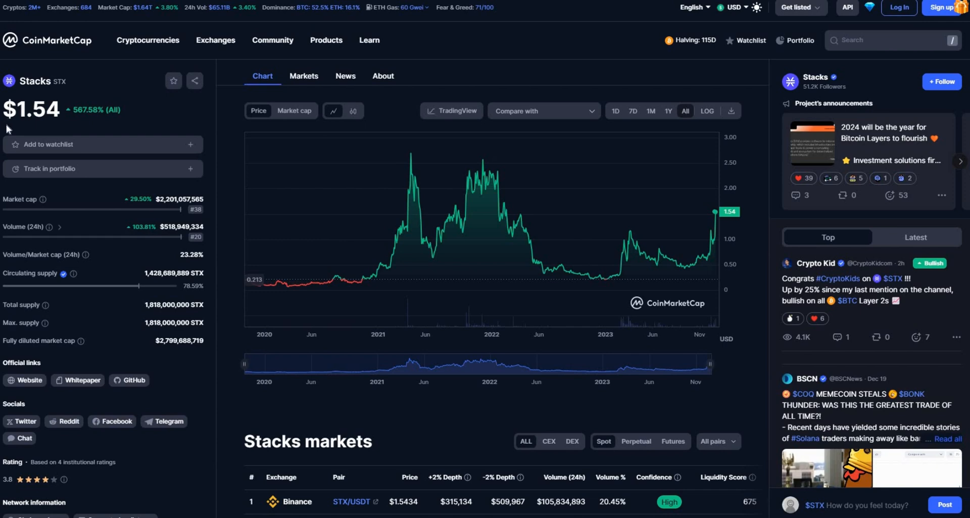
{"action": "mouse_move", "coordinate": [86, 138]}
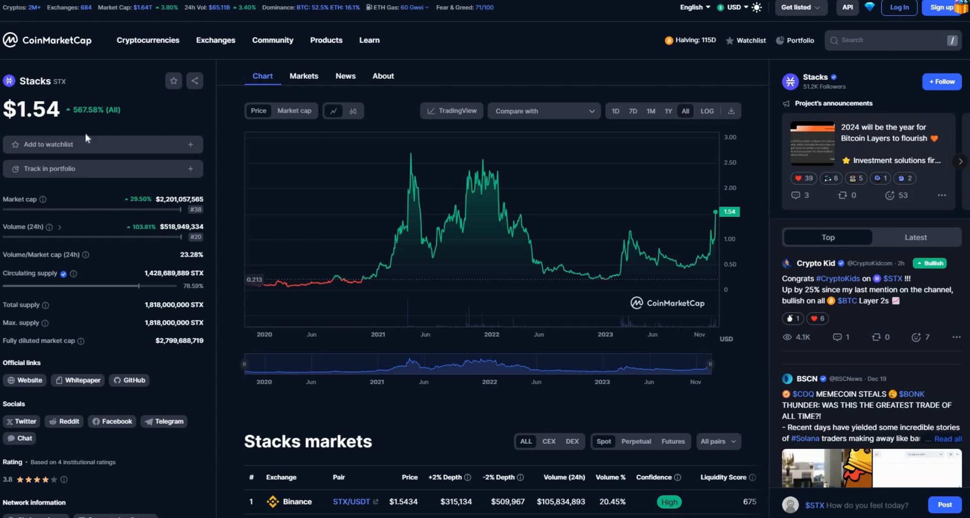
{"action": "mouse_move", "coordinate": [603, 160]}
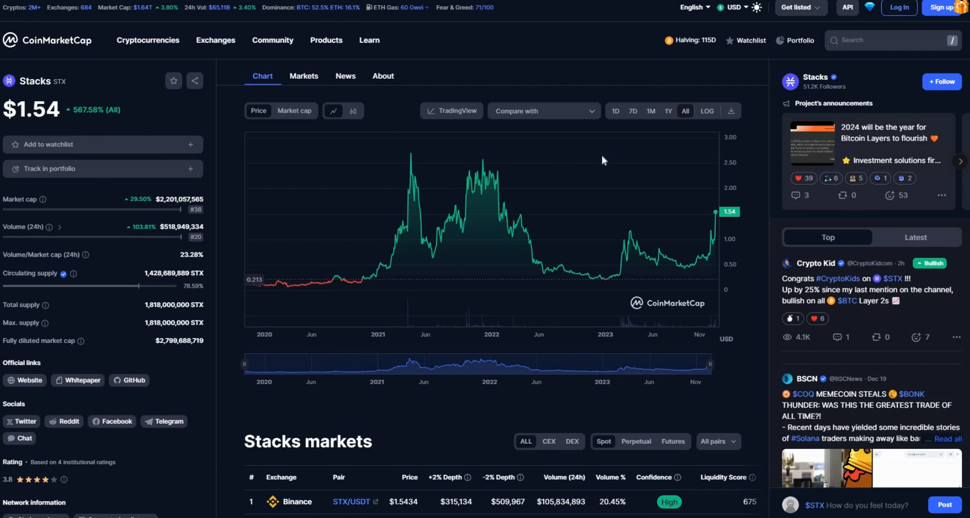
{"action": "mouse_move", "coordinate": [711, 244]}
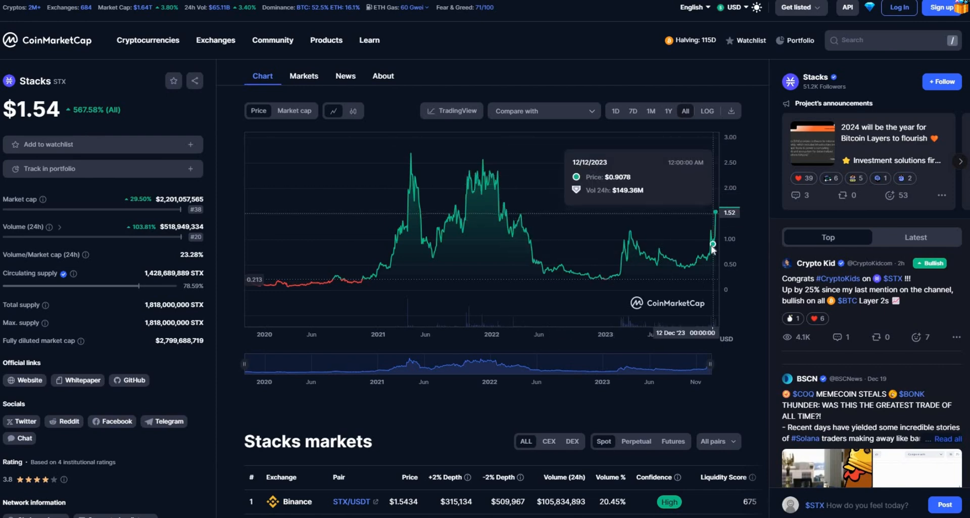
{"action": "mouse_move", "coordinate": [223, 135]}
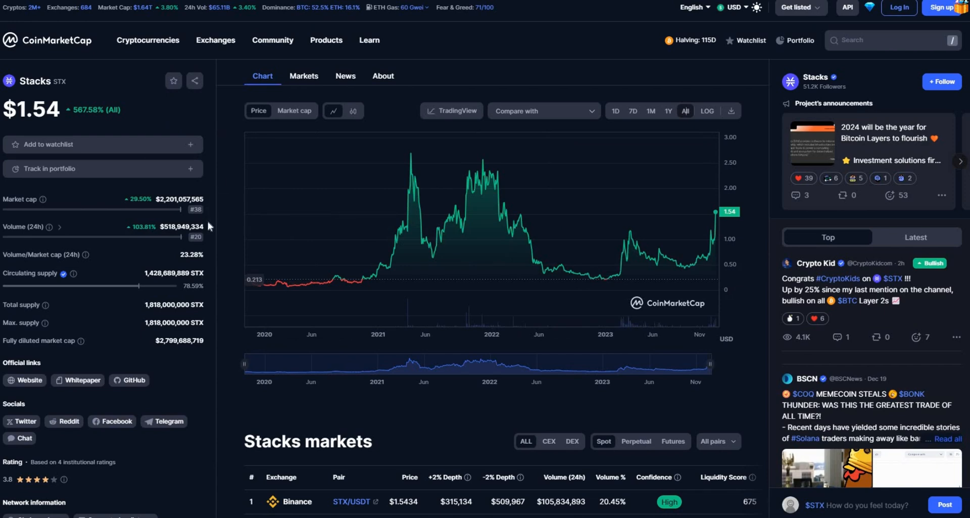
{"action": "mouse_move", "coordinate": [209, 227]}
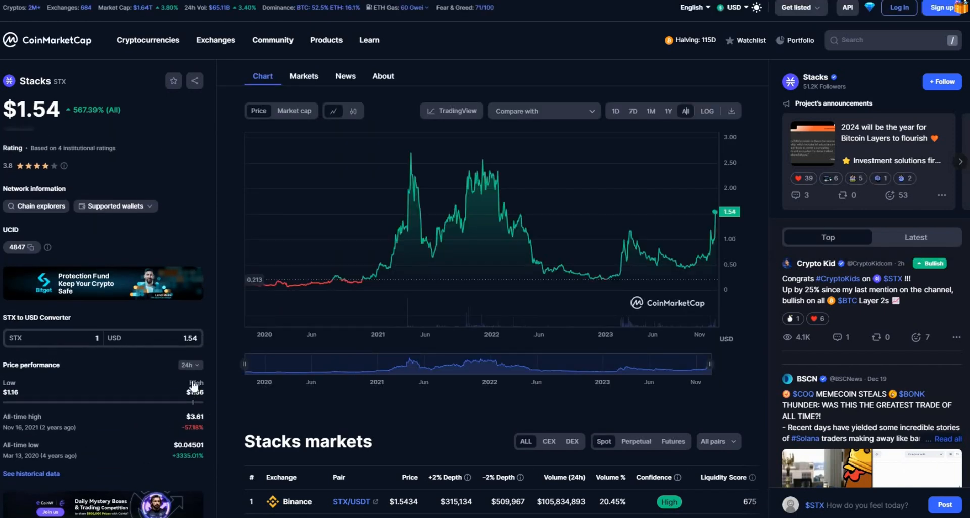
Pull up the STX all-time price chart and its all-time high and low stats
{"action": "left_click", "coordinate": [188, 364]}
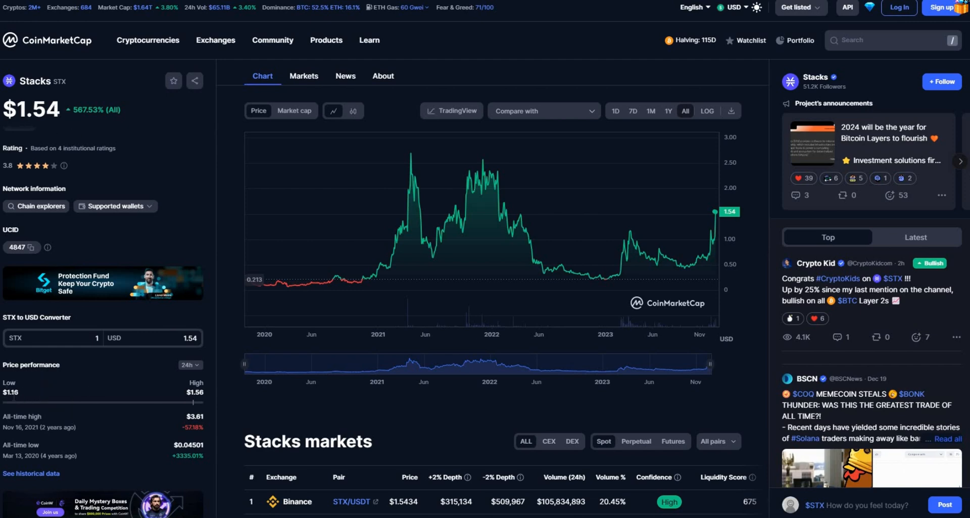
{"action": "mouse_move", "coordinate": [44, 390]}
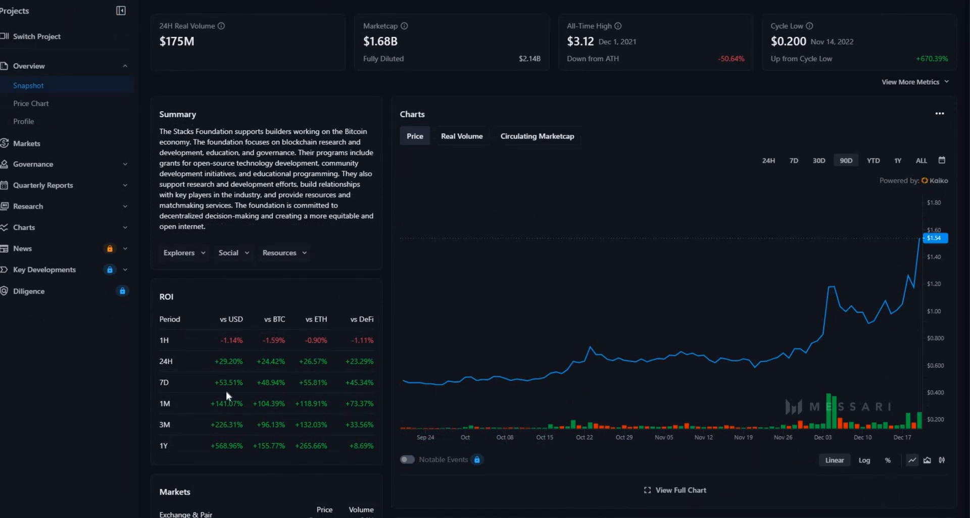
{"action": "mouse_move", "coordinate": [284, 328]}
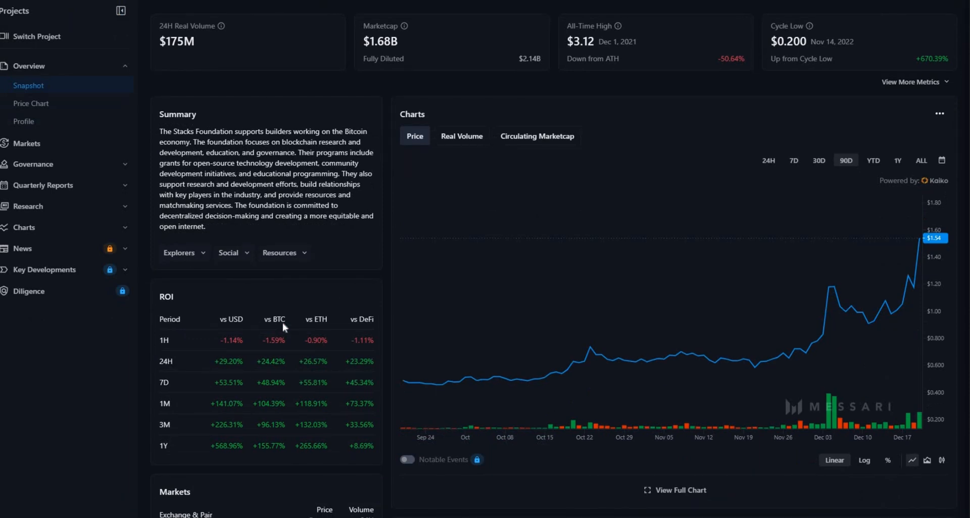
{"action": "mouse_move", "coordinate": [374, 300]}
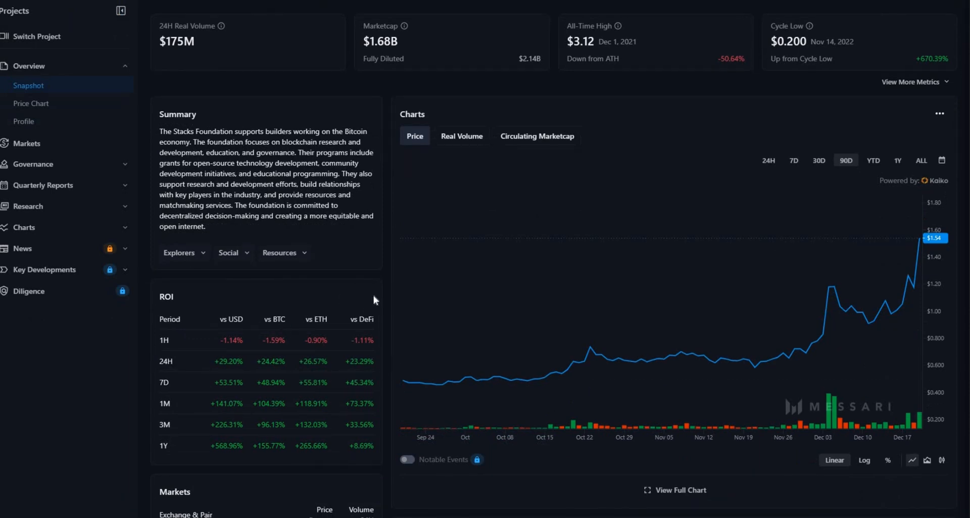
Review Messari's Stacks summary, ROI versus USD, BTC, ETH and DeFi, and 90-day chart
{"action": "scroll", "scroll_direction": "down", "scroll_amount": 3}
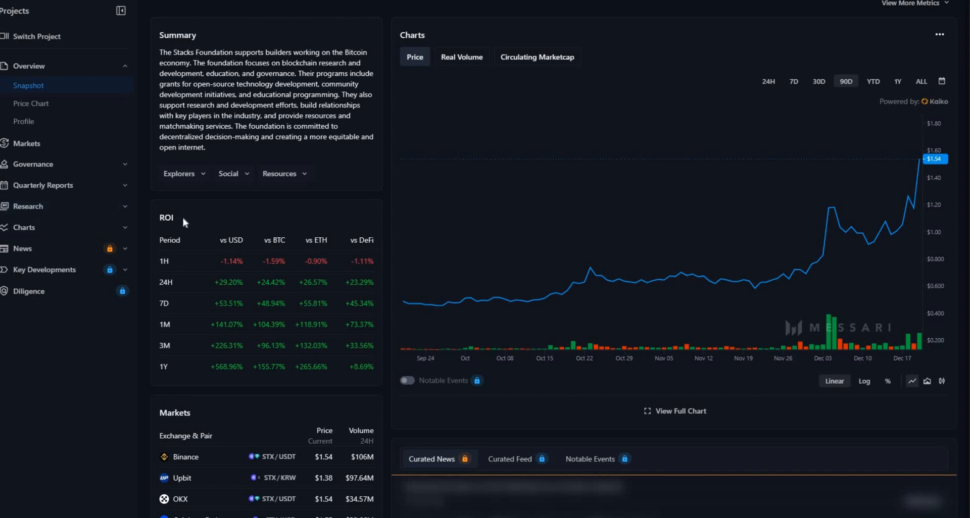
{"action": "mouse_move", "coordinate": [188, 221]}
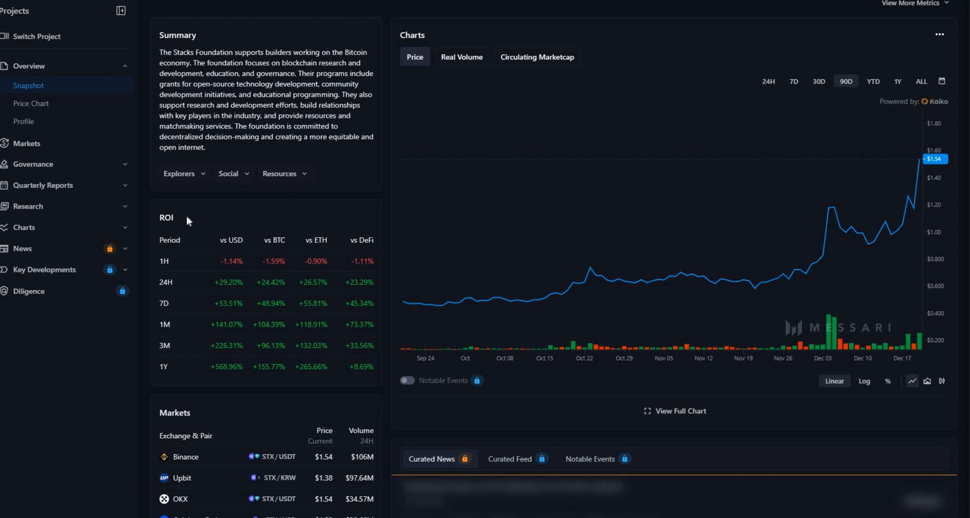
{"action": "mouse_move", "coordinate": [198, 223]}
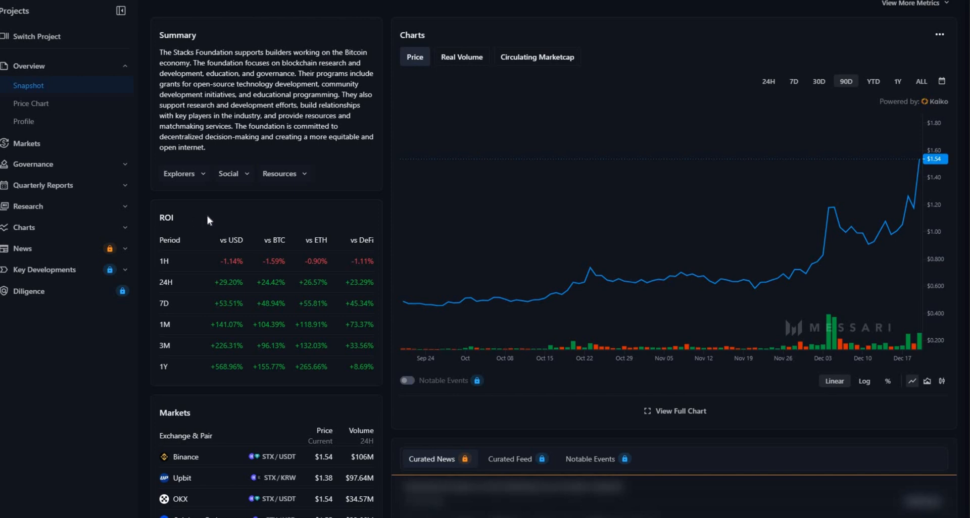
{"action": "mouse_move", "coordinate": [264, 219]}
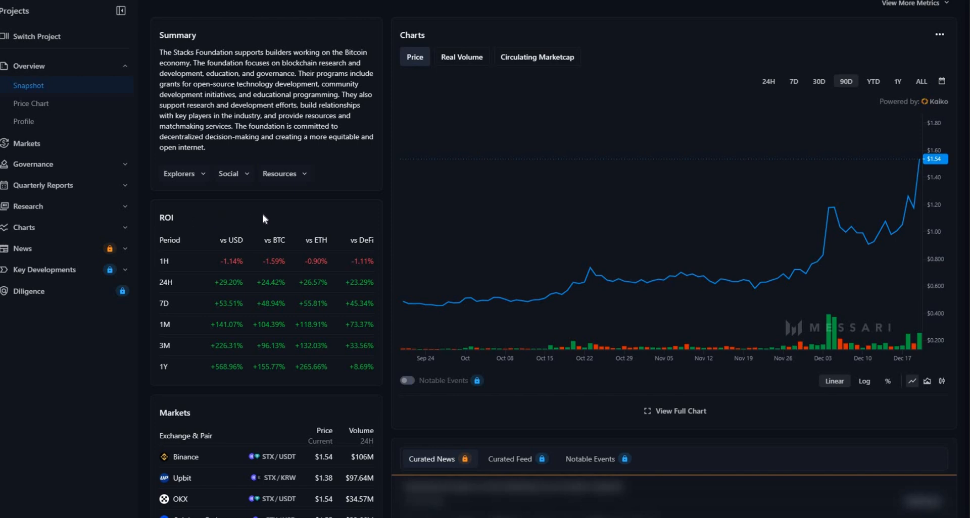
{"action": "mouse_move", "coordinate": [274, 214]}
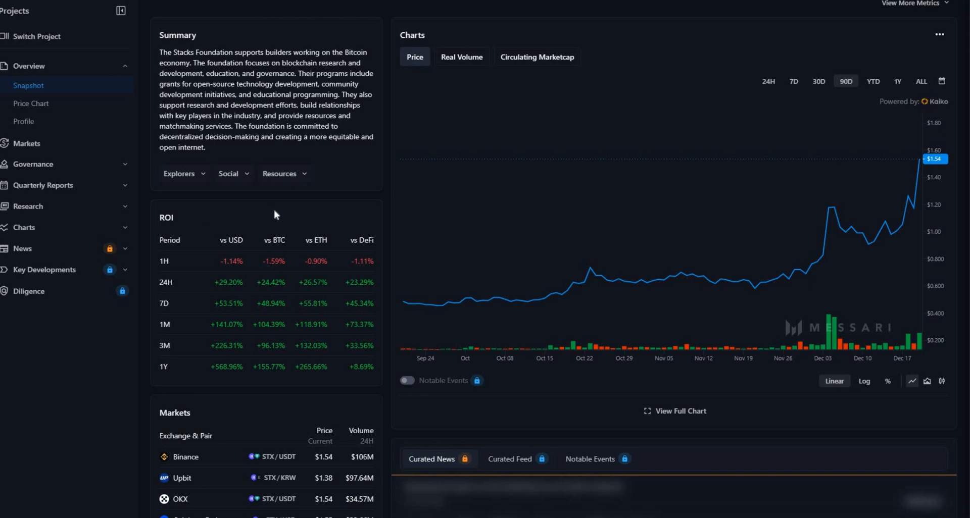
{"action": "mouse_move", "coordinate": [313, 217]}
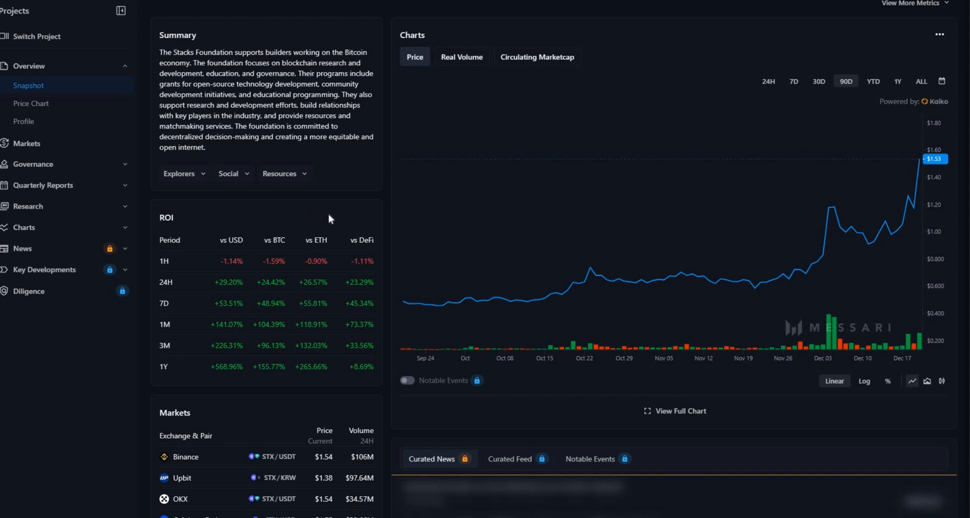
{"action": "mouse_move", "coordinate": [185, 222]}
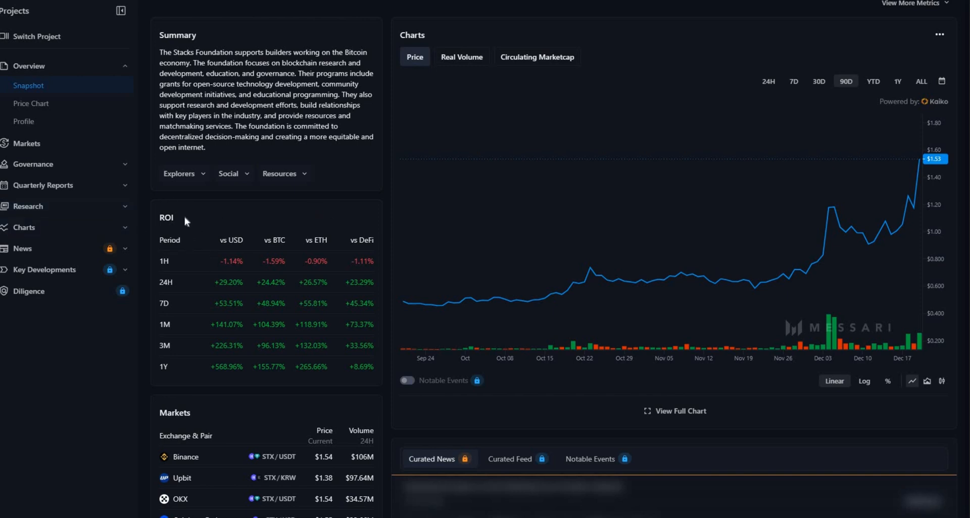
{"action": "mouse_move", "coordinate": [258, 248]}
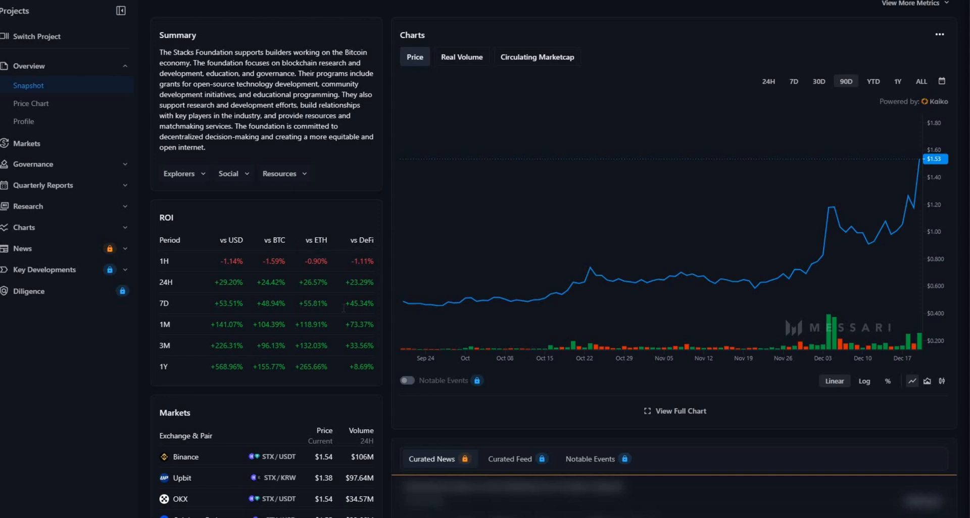
{"action": "mouse_move", "coordinate": [357, 254]}
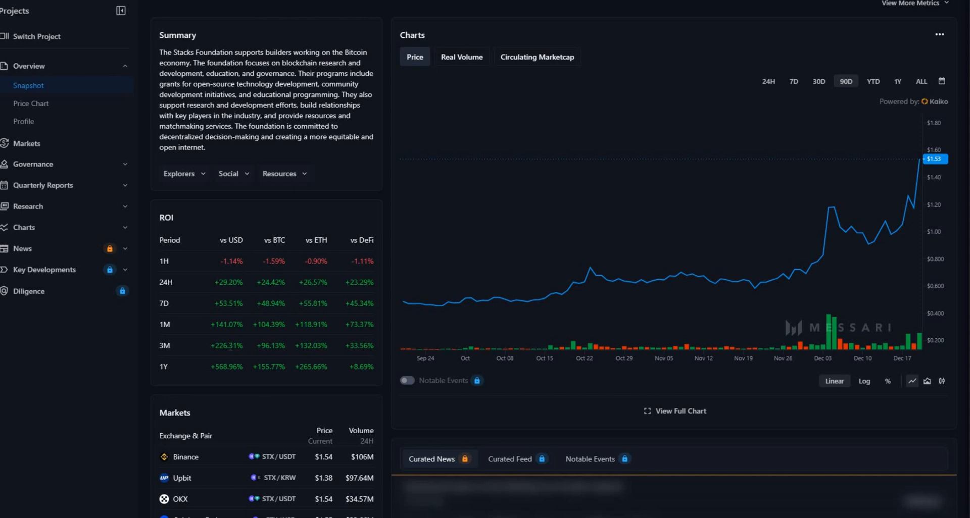
{"action": "mouse_move", "coordinate": [204, 385]}
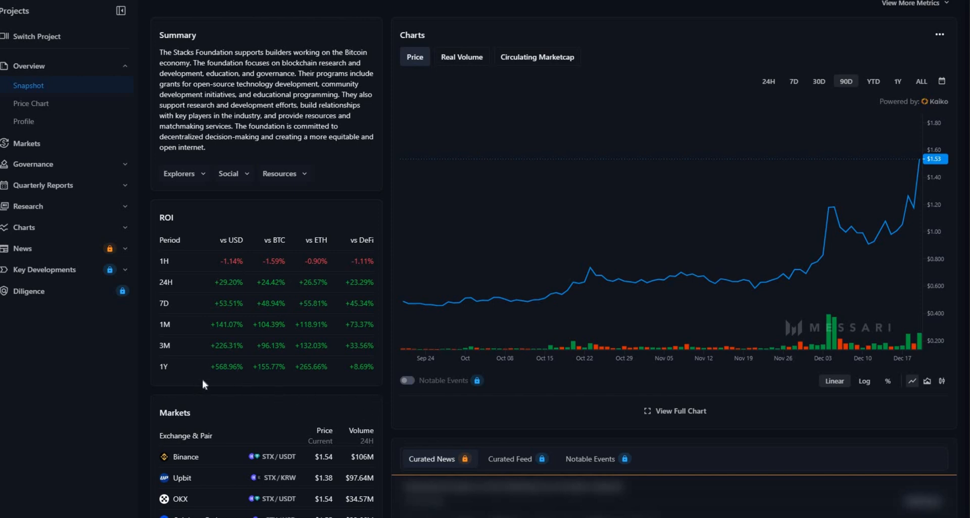
{"action": "mouse_move", "coordinate": [371, 372]}
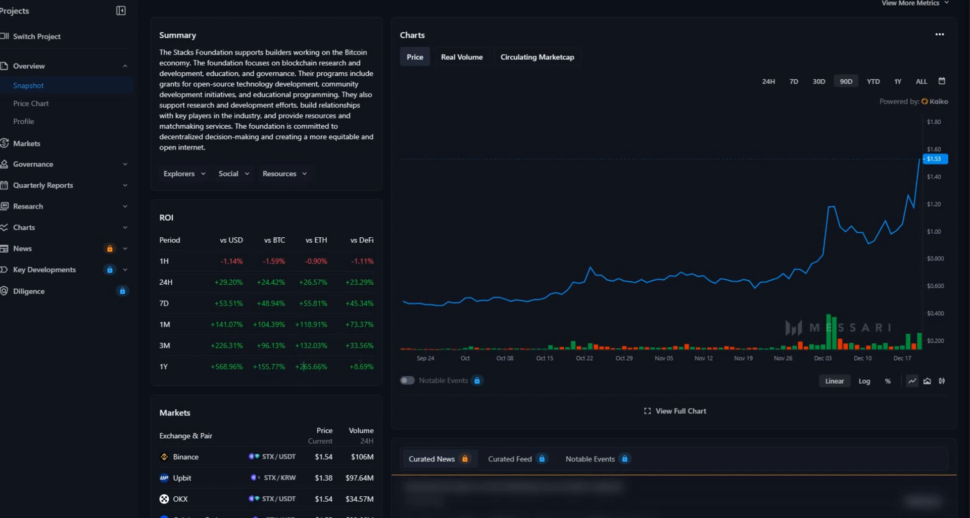
{"action": "mouse_move", "coordinate": [257, 362]}
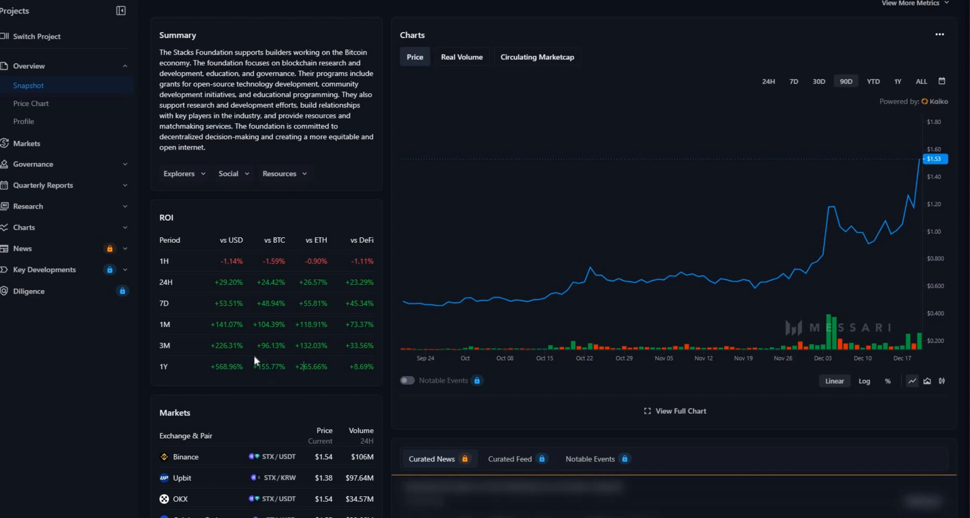
{"action": "mouse_move", "coordinate": [206, 318]}
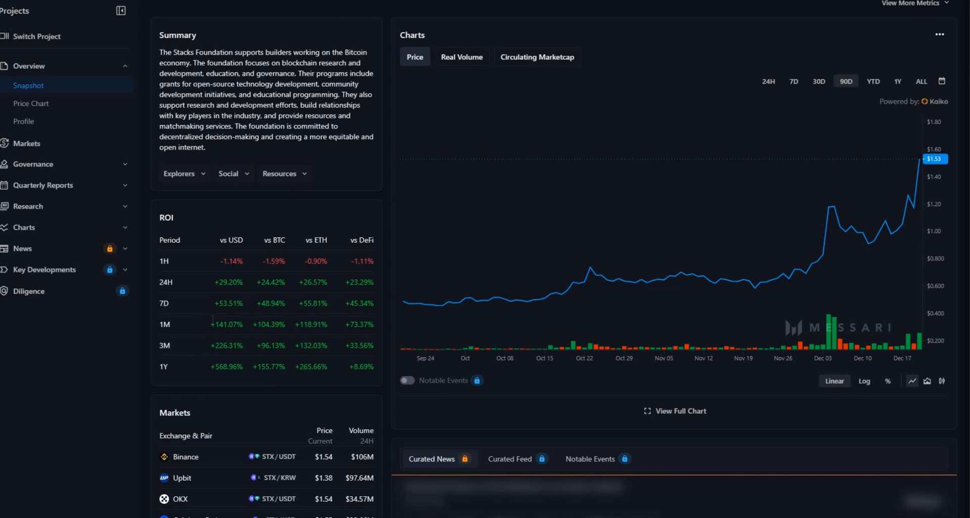
{"action": "mouse_move", "coordinate": [215, 298]}
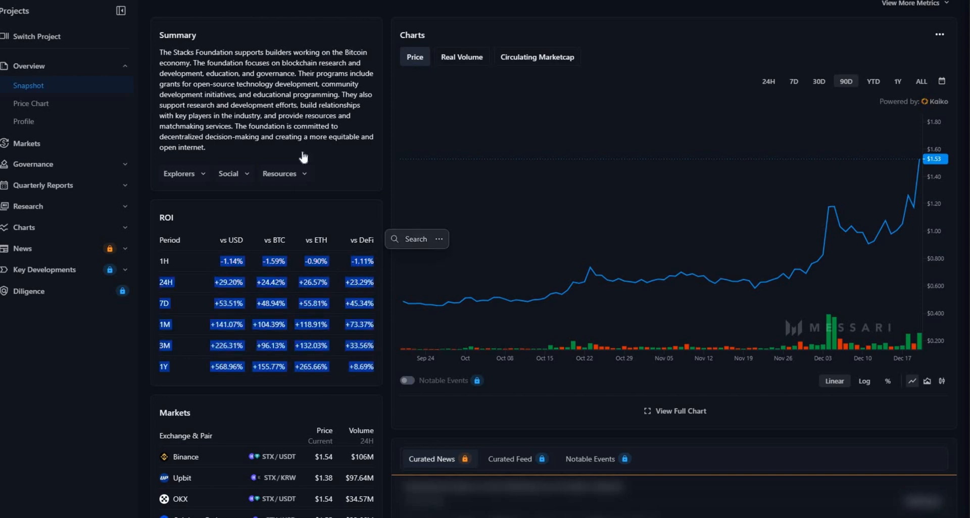
{"action": "scroll", "scroll_direction": "down", "scroll_amount": 3}
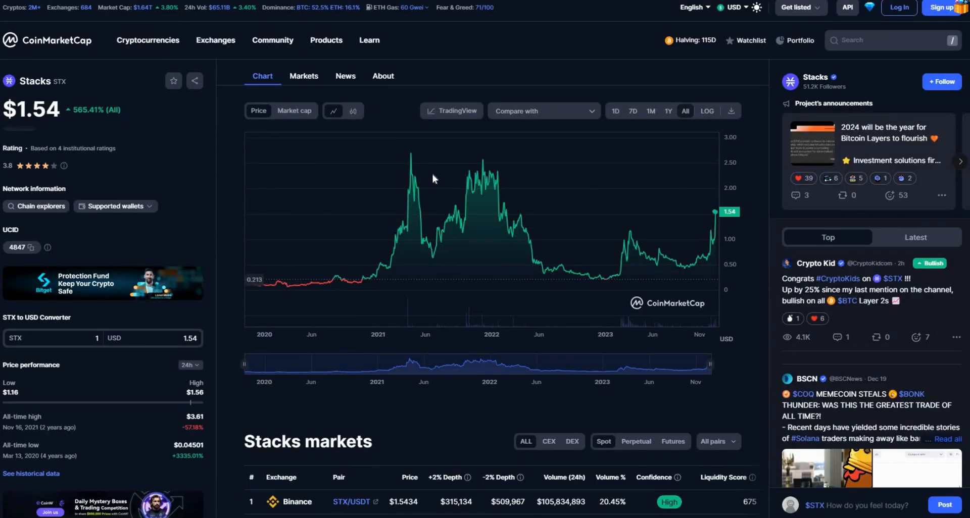
{"action": "mouse_move", "coordinate": [253, 295]}
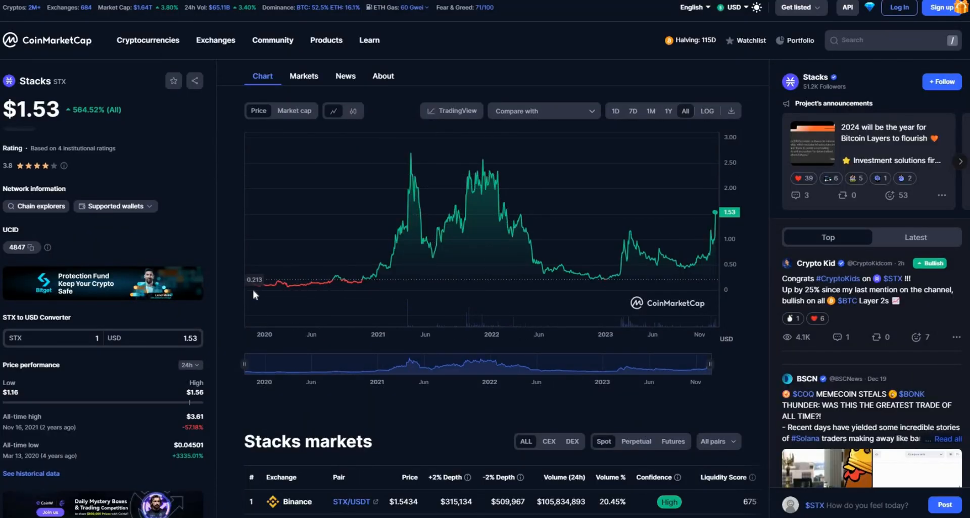
{"action": "mouse_move", "coordinate": [254, 283]}
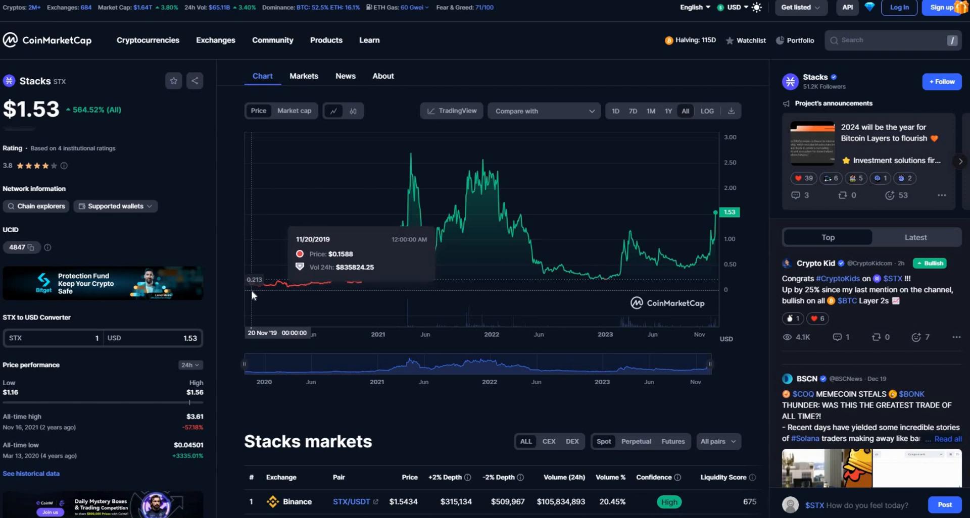
{"action": "mouse_move", "coordinate": [260, 284]}
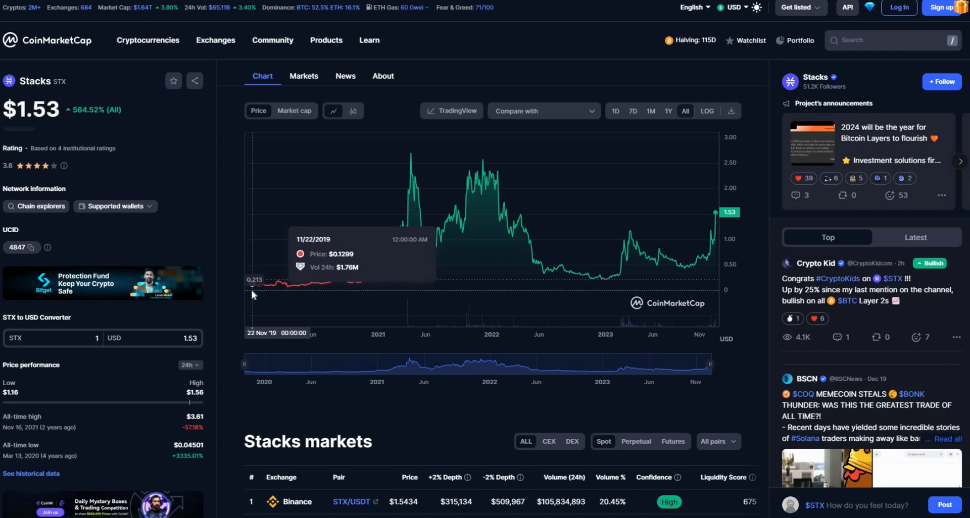
{"action": "mouse_move", "coordinate": [253, 283]}
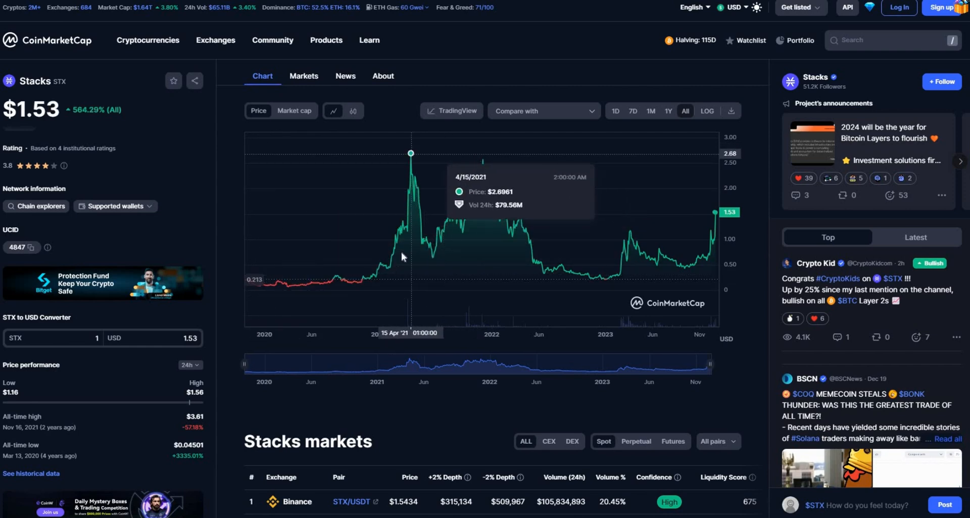
{"action": "mouse_move", "coordinate": [413, 160]}
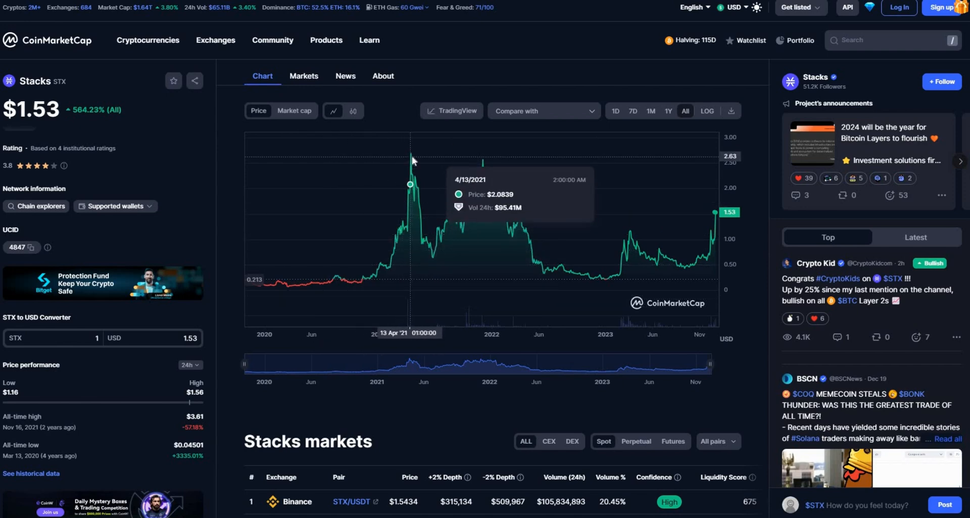
{"action": "mouse_move", "coordinate": [411, 158]}
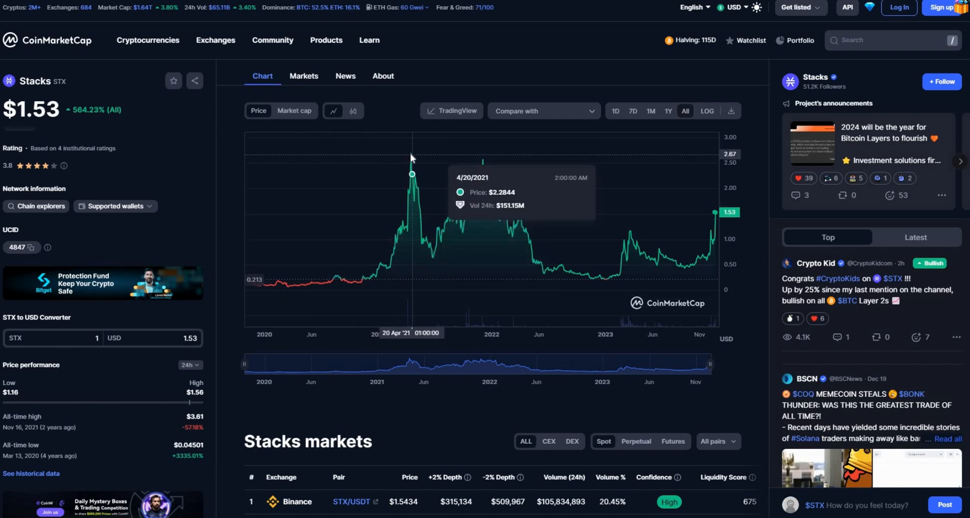
{"action": "mouse_move", "coordinate": [420, 162]}
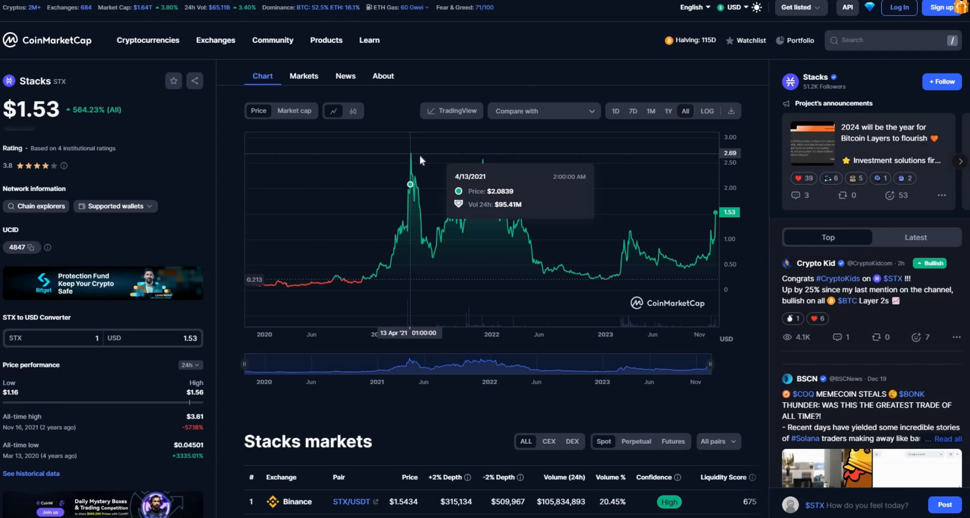
{"action": "mouse_move", "coordinate": [434, 264]}
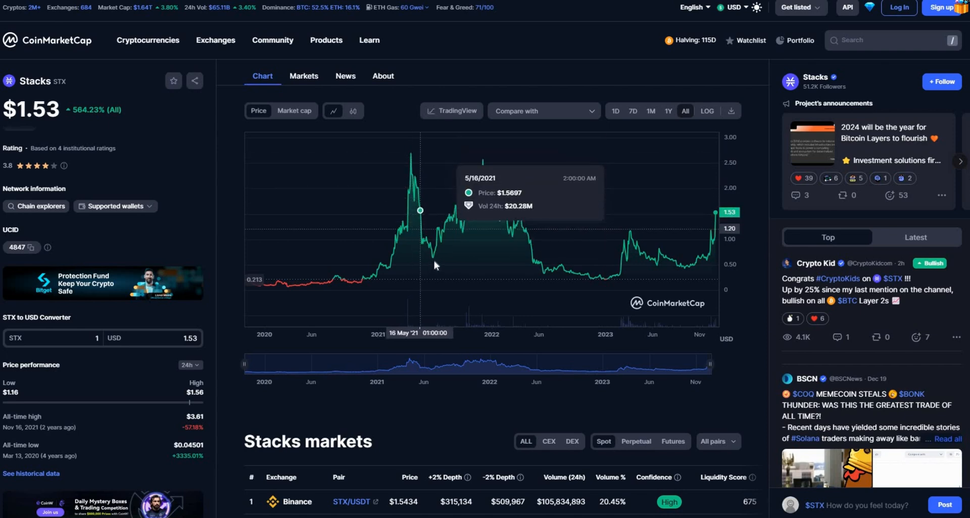
{"action": "mouse_move", "coordinate": [433, 258]}
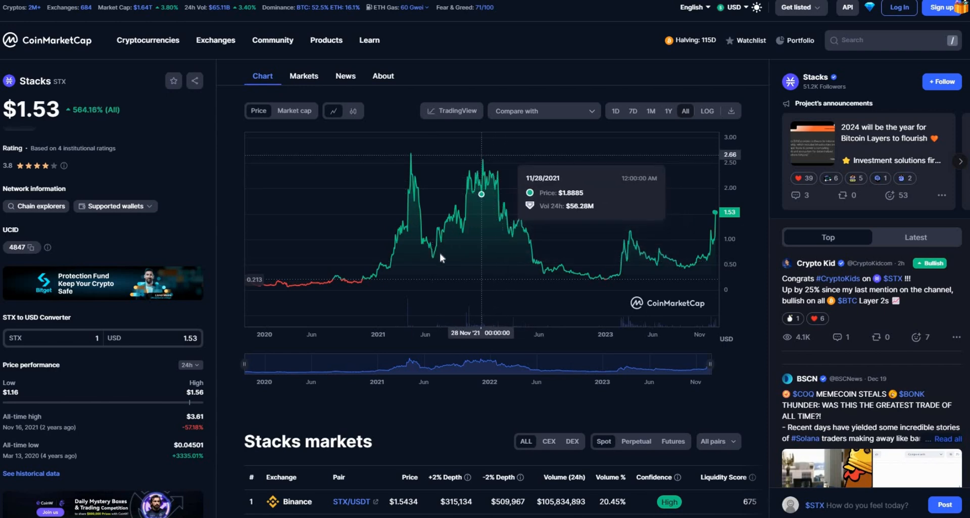
{"action": "mouse_move", "coordinate": [436, 250]}
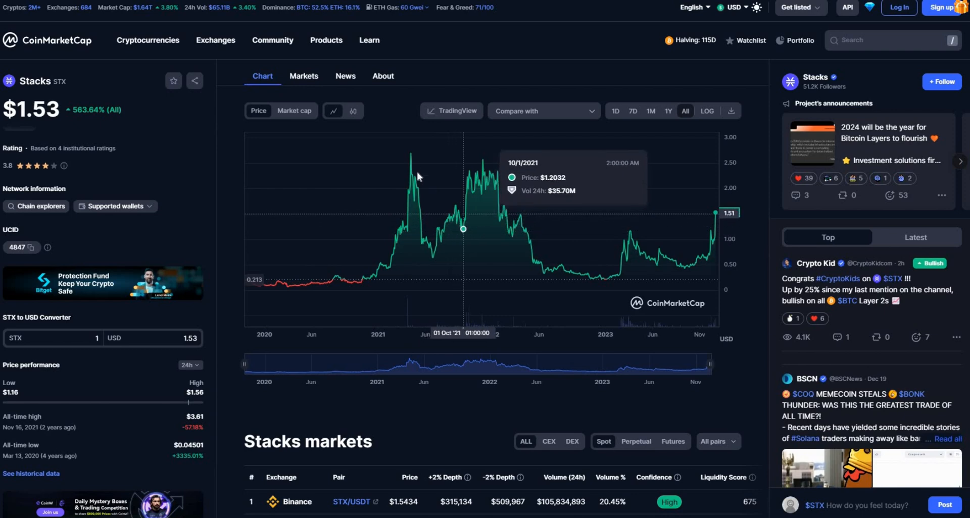
{"action": "mouse_move", "coordinate": [442, 265]}
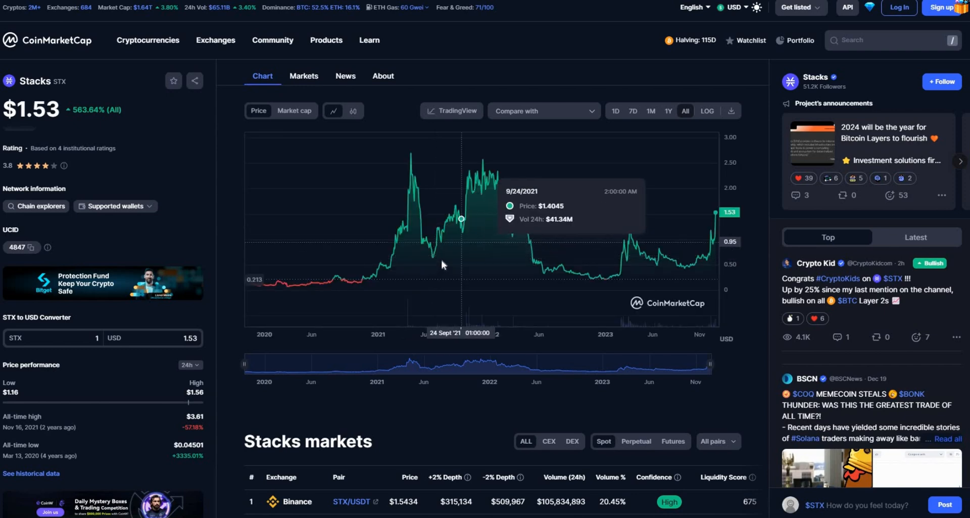
{"action": "mouse_move", "coordinate": [484, 167]}
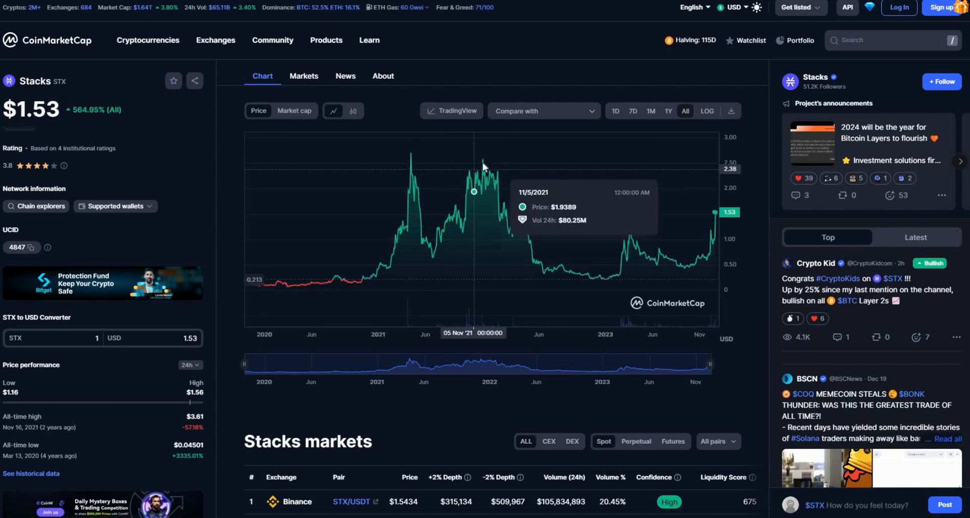
{"action": "mouse_move", "coordinate": [483, 163]}
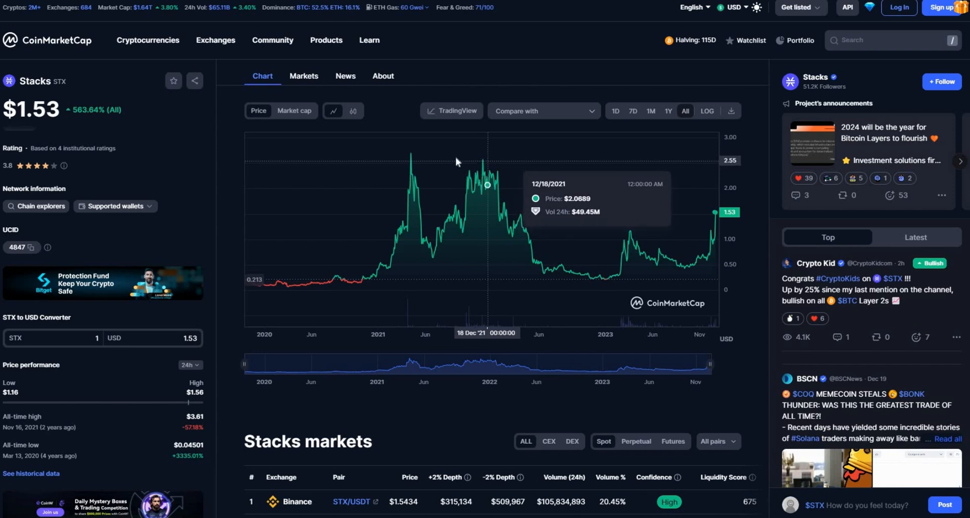
{"action": "mouse_move", "coordinate": [411, 157]}
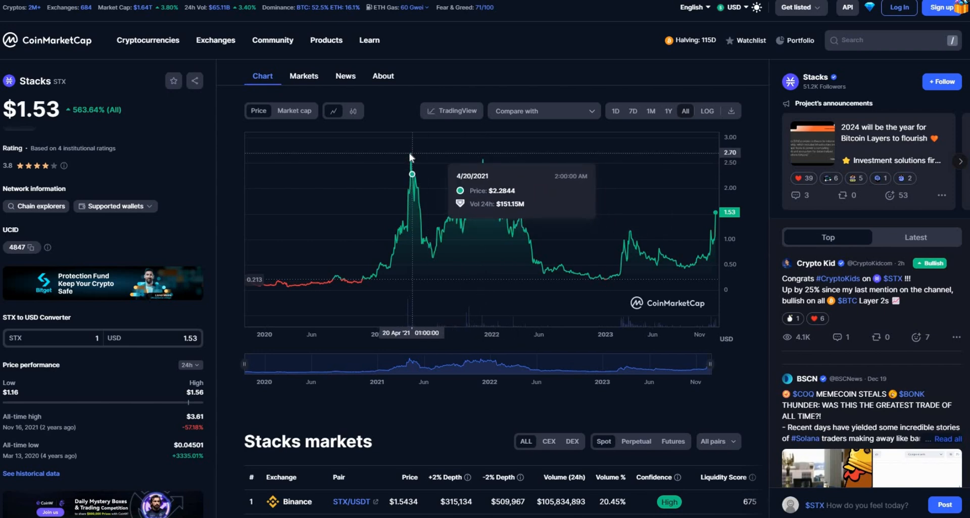
{"action": "mouse_move", "coordinate": [413, 157]}
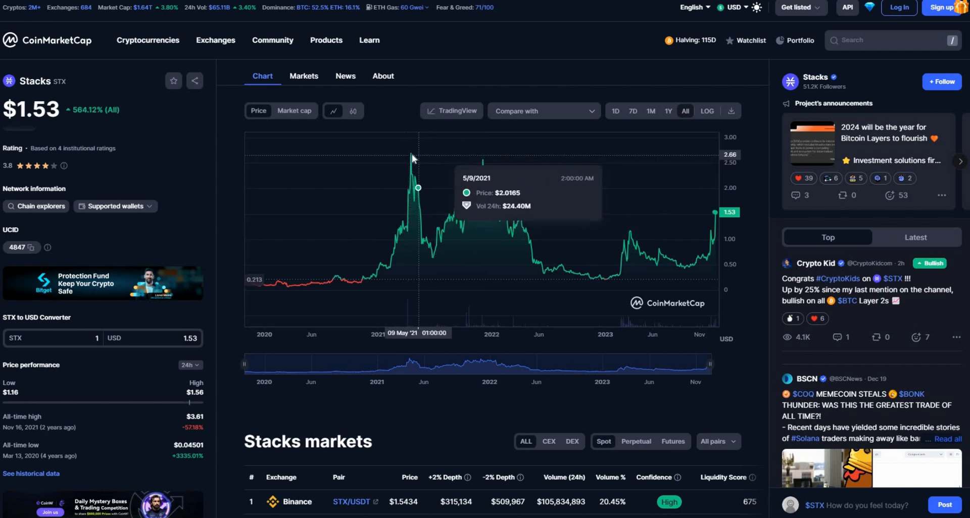
{"action": "mouse_move", "coordinate": [411, 153]}
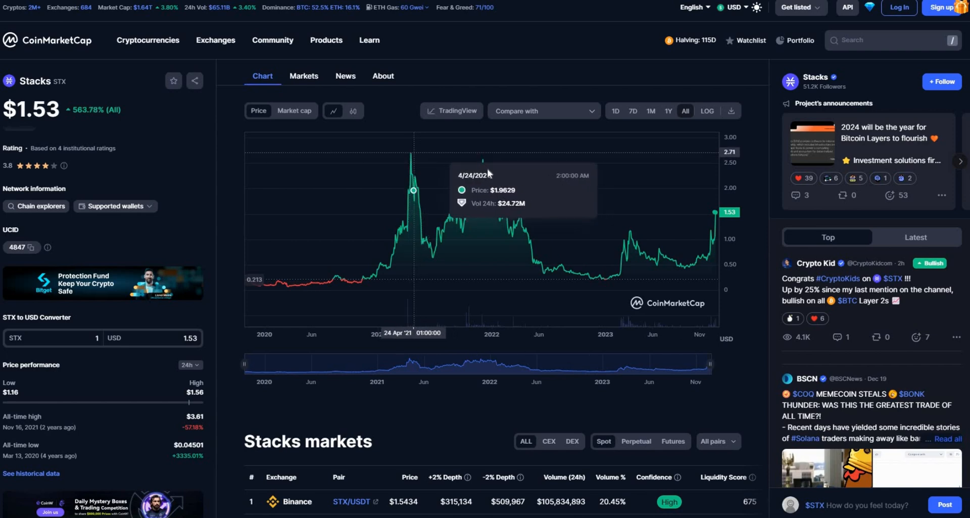
{"action": "mouse_move", "coordinate": [482, 160]}
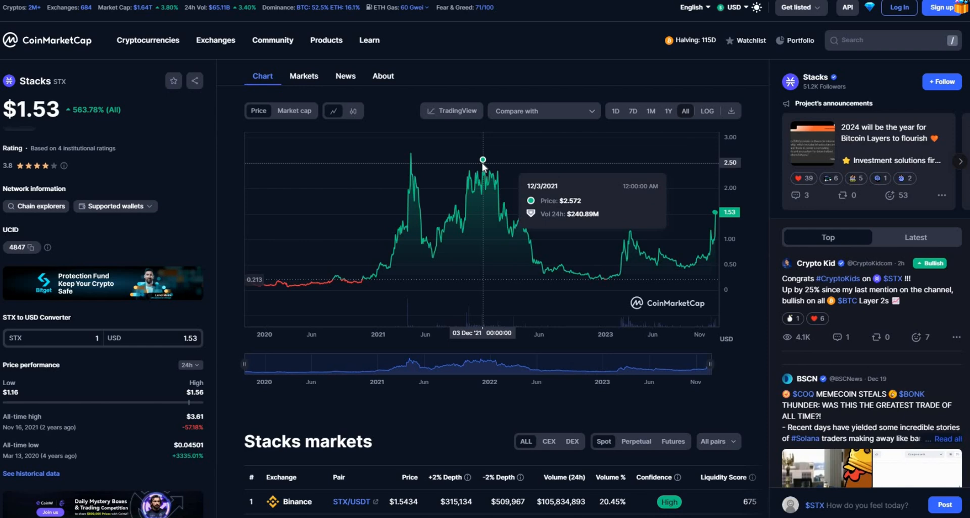
{"action": "mouse_move", "coordinate": [512, 246]}
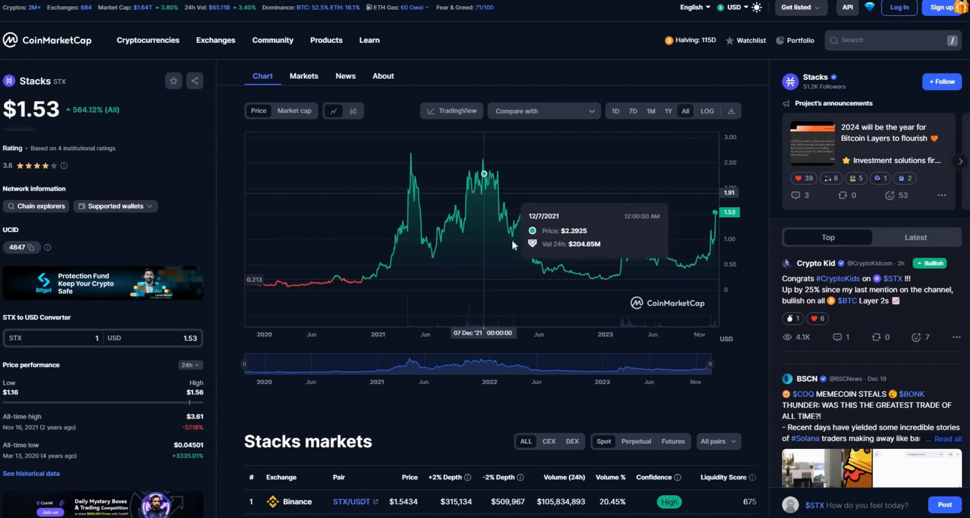
{"action": "mouse_move", "coordinate": [438, 267]}
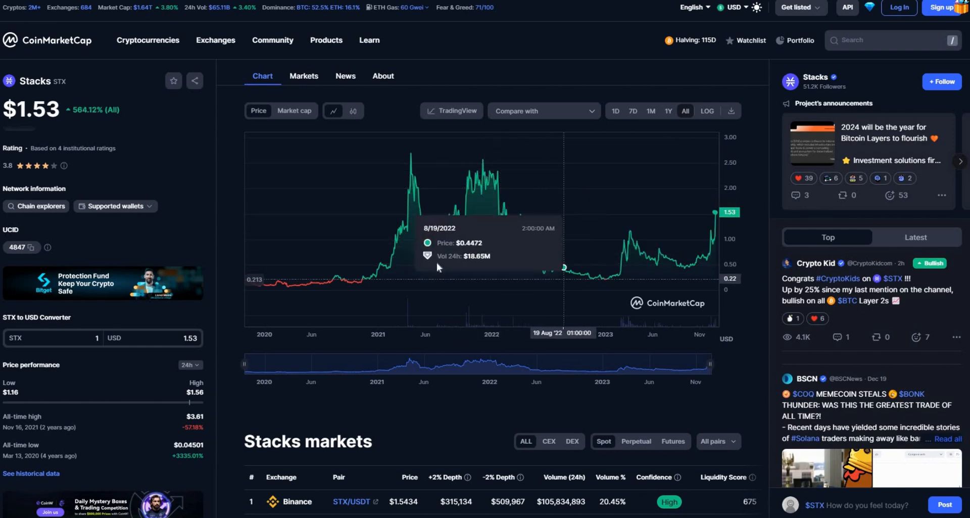
{"action": "mouse_move", "coordinate": [591, 279]}
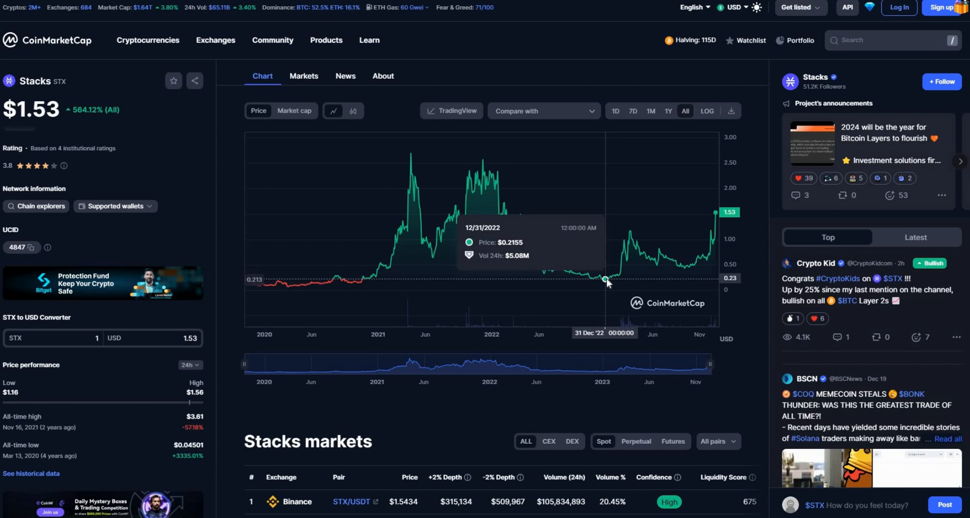
{"action": "mouse_move", "coordinate": [458, 285]}
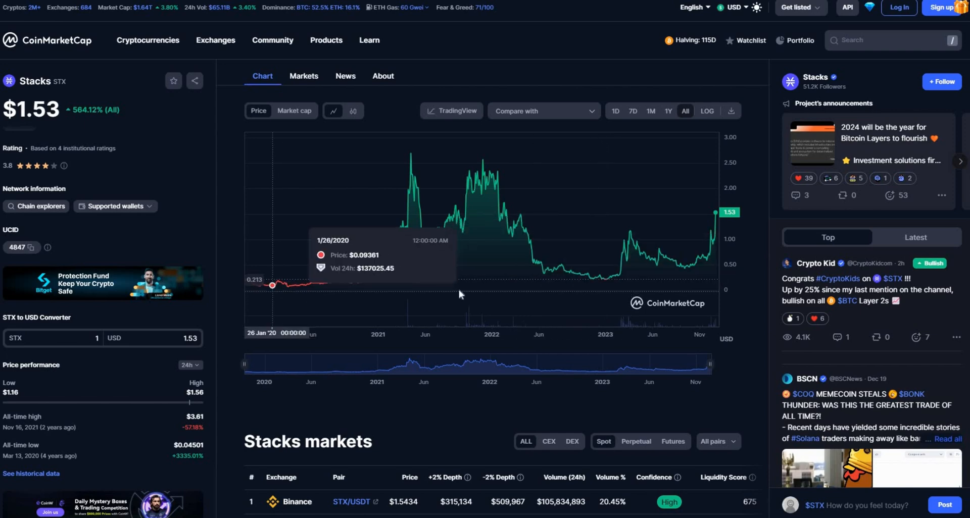
{"action": "mouse_move", "coordinate": [607, 289]}
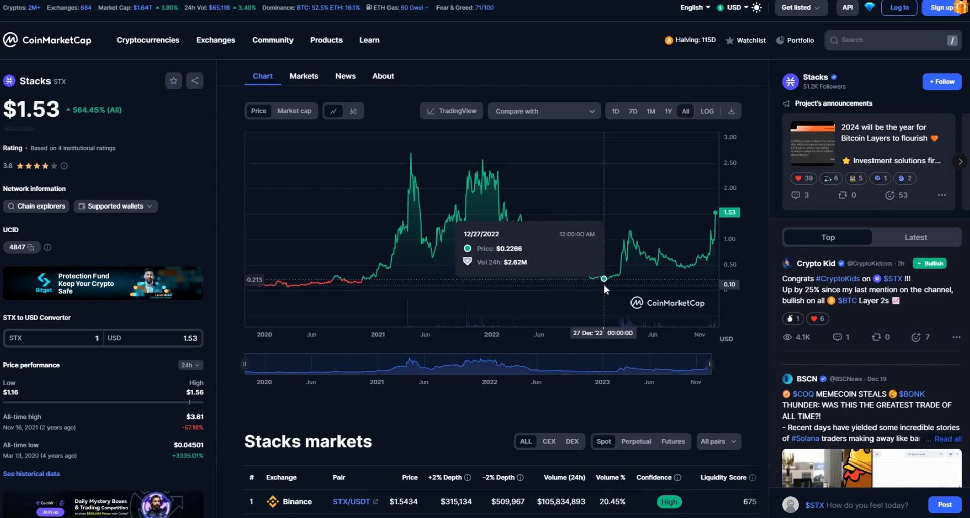
{"action": "mouse_move", "coordinate": [613, 273]}
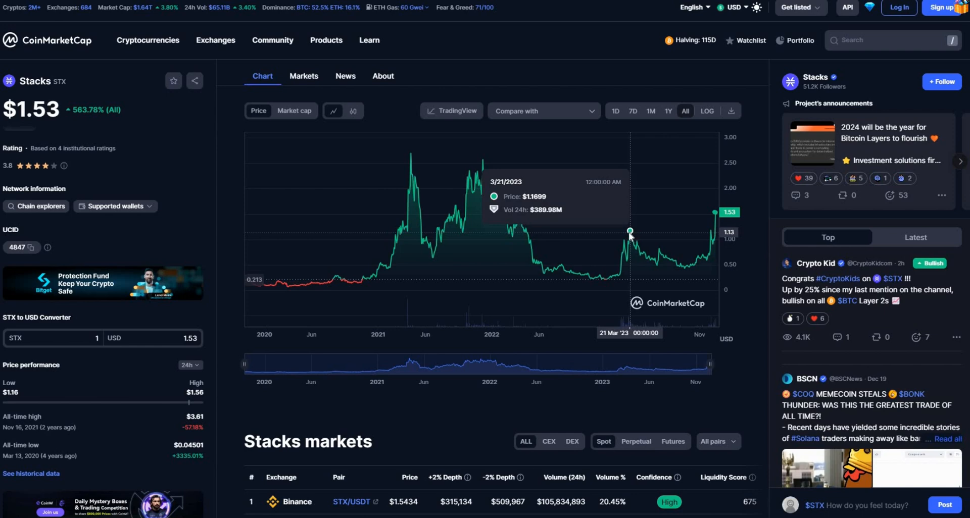
{"action": "mouse_move", "coordinate": [686, 267]}
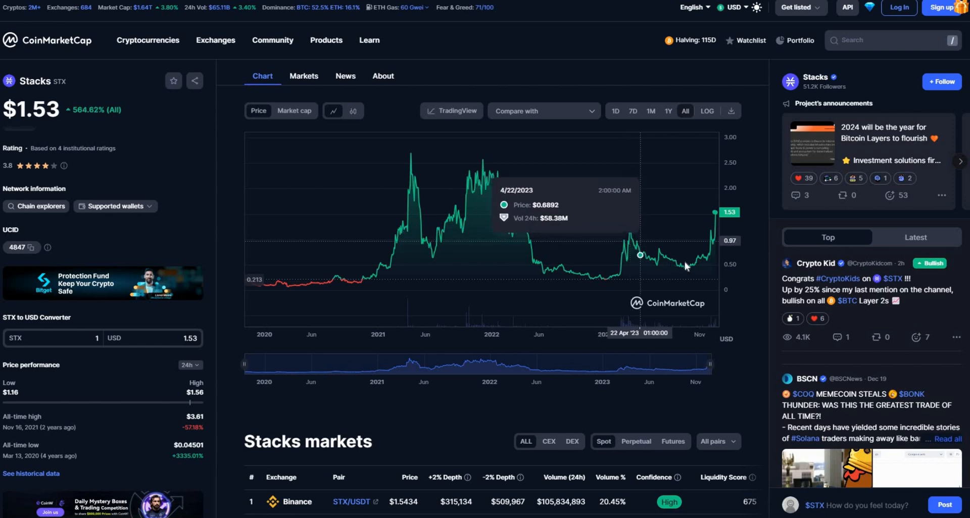
{"action": "mouse_move", "coordinate": [684, 267]}
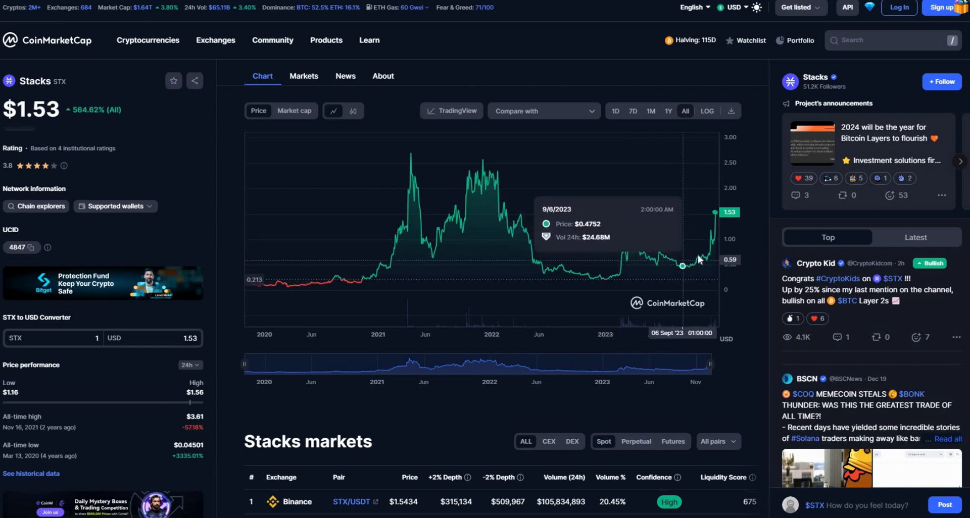
{"action": "mouse_move", "coordinate": [693, 233]}
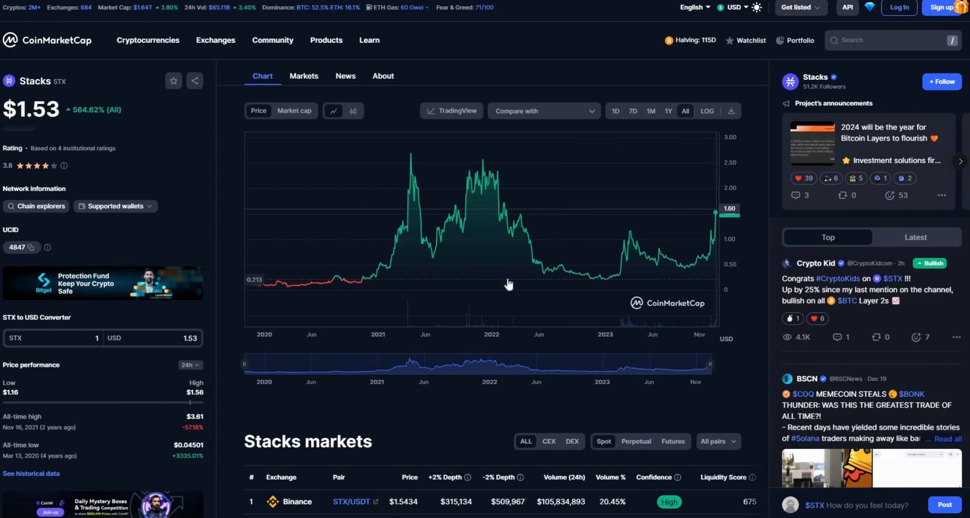
Show the STX price chart together with the markets table of exchanges, pairs and volumes
{"action": "scroll", "scroll_direction": "down", "scroll_amount": 3}
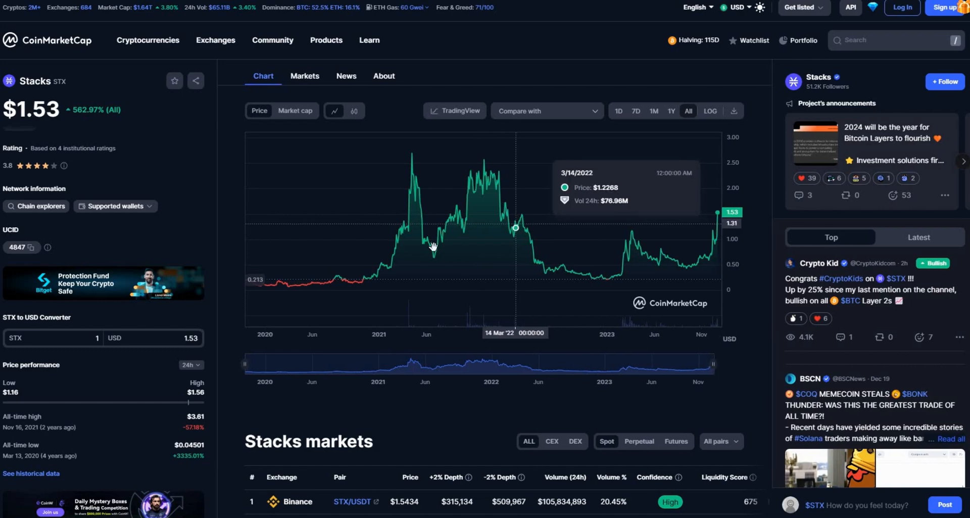
{"action": "scroll", "scroll_direction": "down", "scroll_amount": 3}
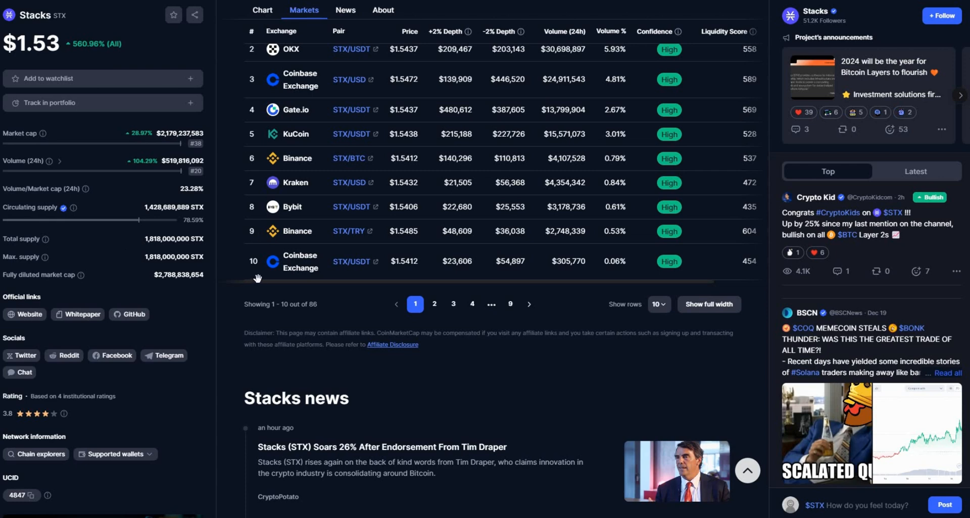
{"action": "left_click", "coordinate": [262, 10]}
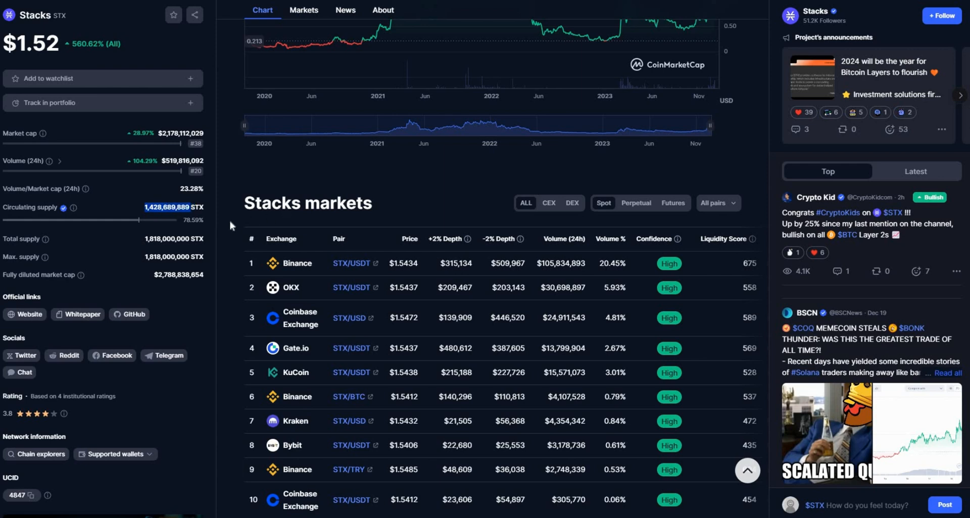
{"action": "mouse_move", "coordinate": [366, 187]}
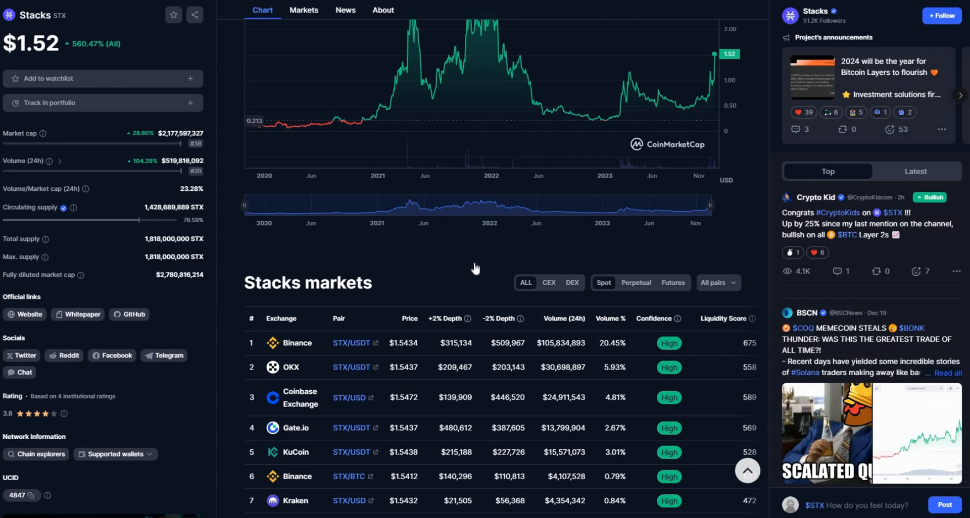
Read recent STX news, including the surge after Tim Draper's endorsement and altcoin gains
{"action": "left_click", "coordinate": [304, 10]}
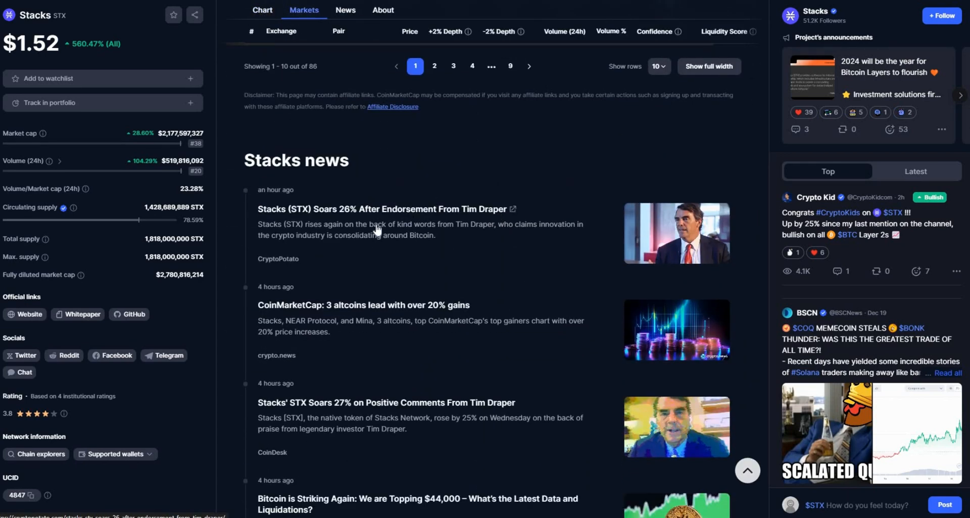
{"action": "mouse_move", "coordinate": [375, 229]}
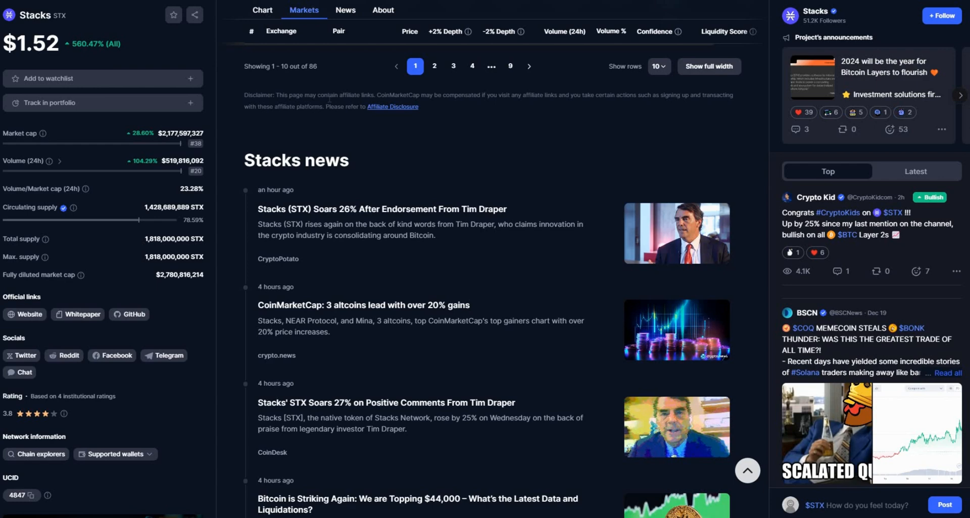
{"action": "mouse_move", "coordinate": [327, 200]}
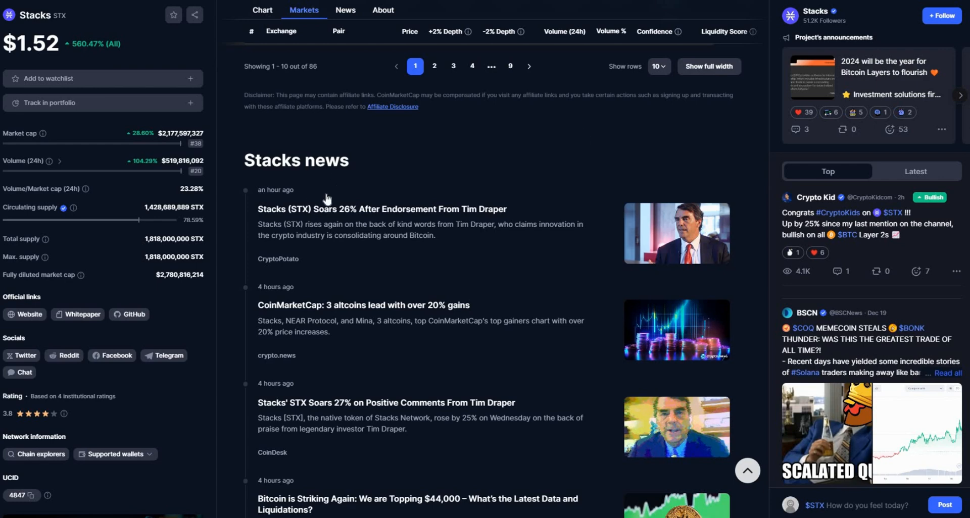
{"action": "scroll", "scroll_direction": "down", "scroll_amount": 3}
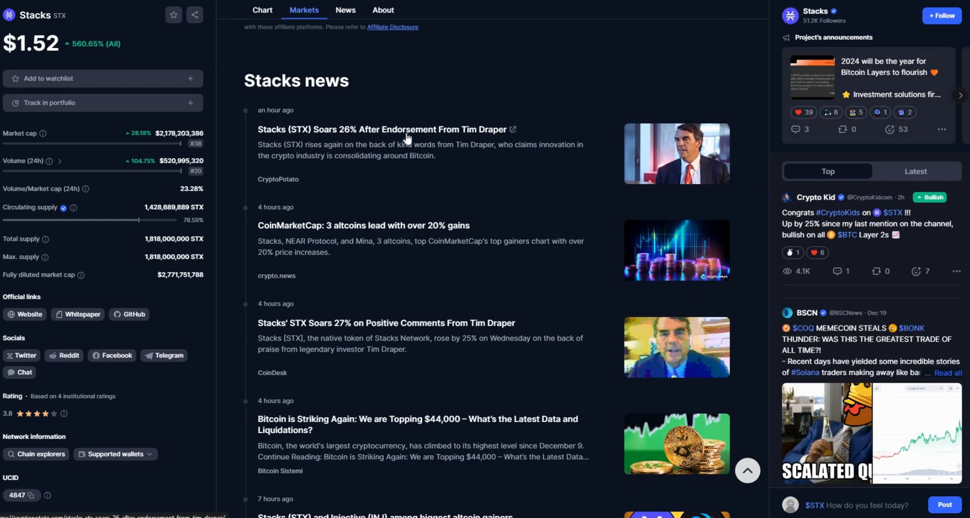
{"action": "mouse_move", "coordinate": [488, 141]}
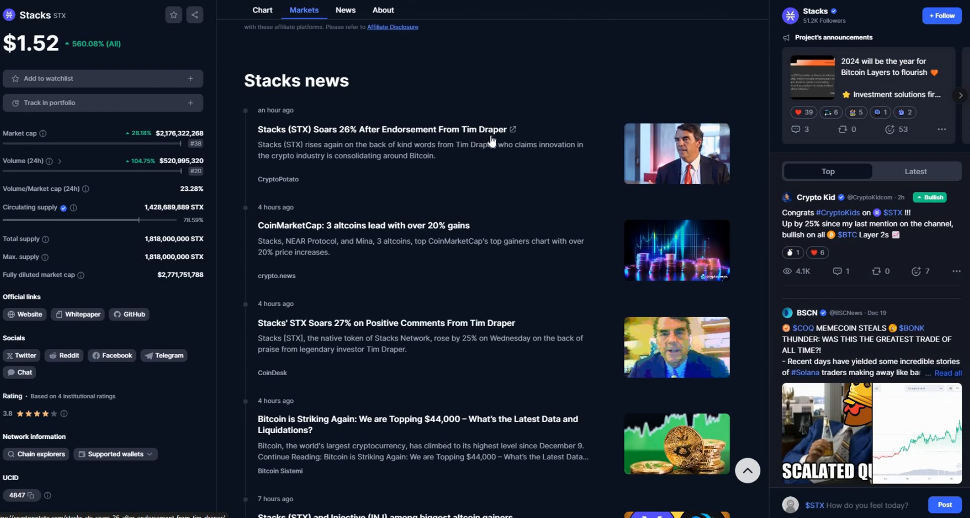
{"action": "mouse_move", "coordinate": [598, 212]}
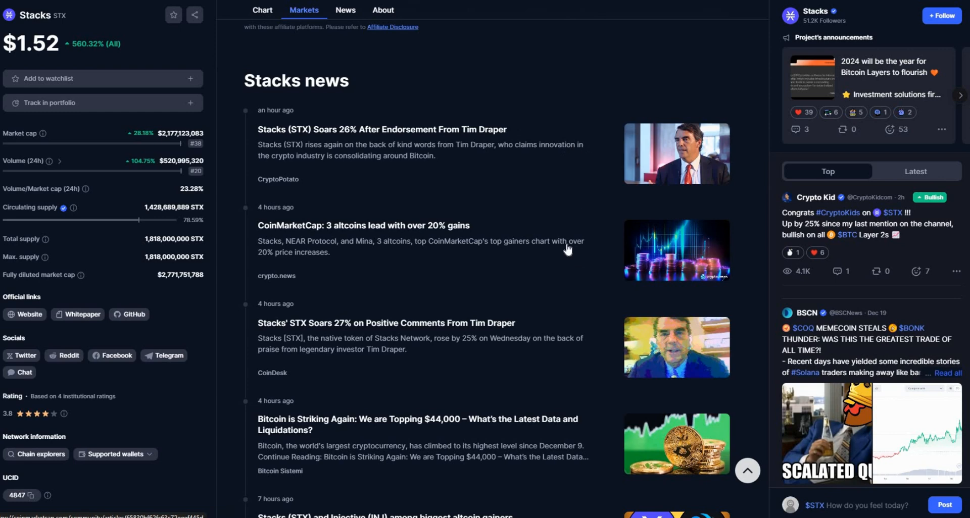
{"action": "mouse_move", "coordinate": [435, 170]}
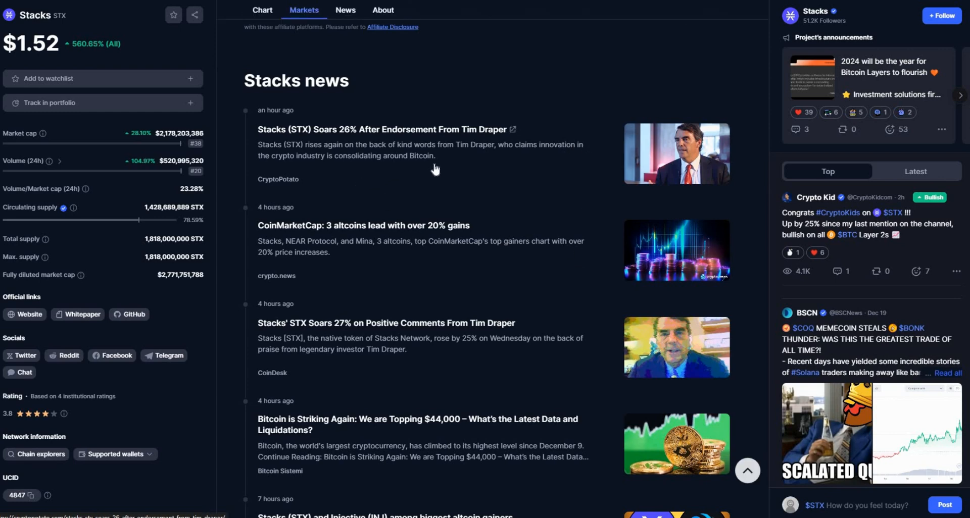
{"action": "mouse_move", "coordinate": [403, 217]}
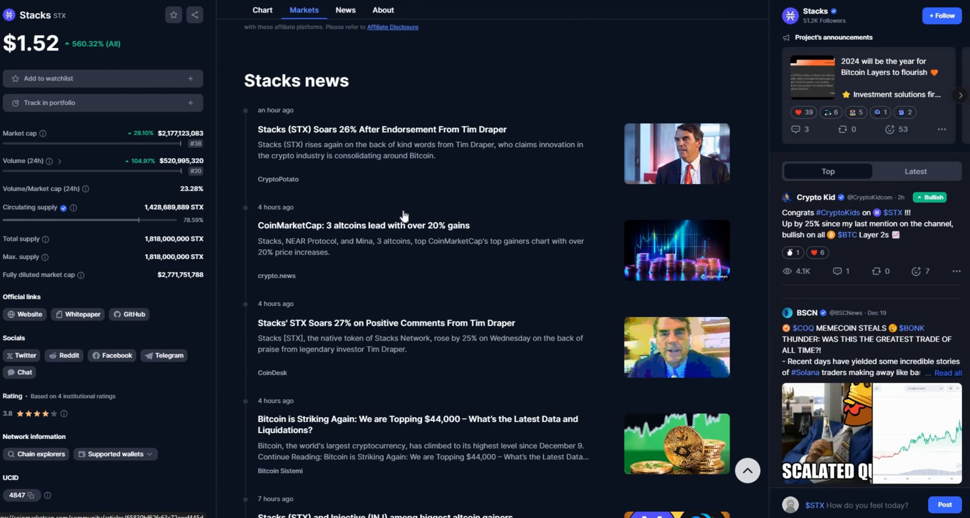
{"action": "mouse_move", "coordinate": [455, 172]}
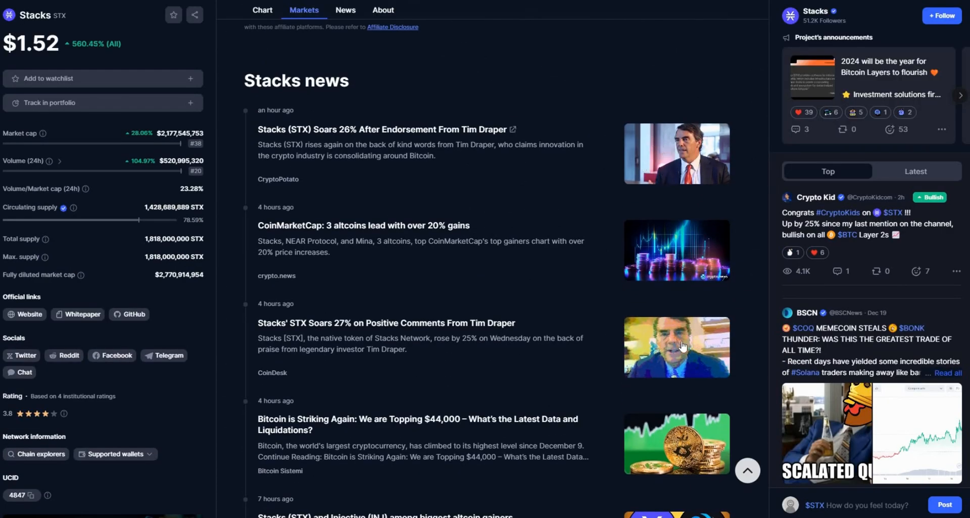
{"action": "mouse_move", "coordinate": [402, 234]}
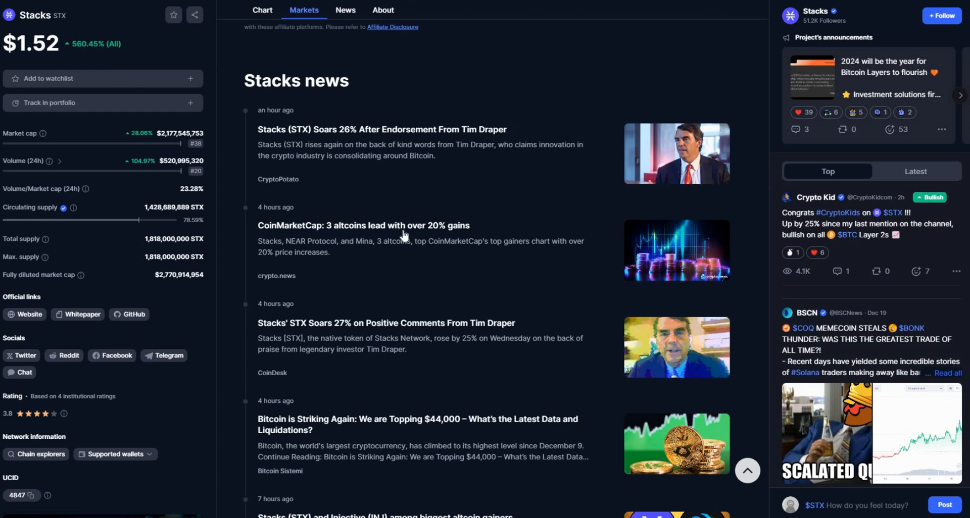
{"action": "mouse_move", "coordinate": [353, 299]}
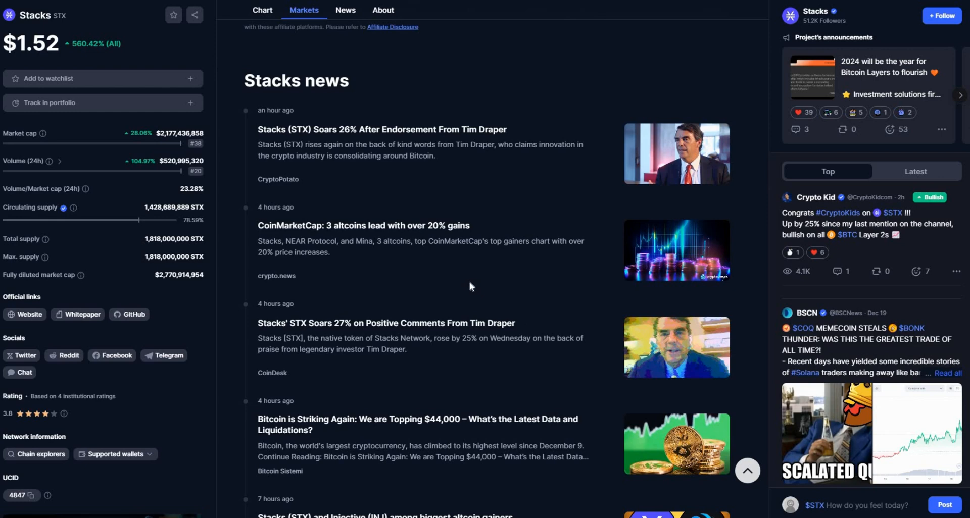
{"action": "mouse_move", "coordinate": [322, 270]}
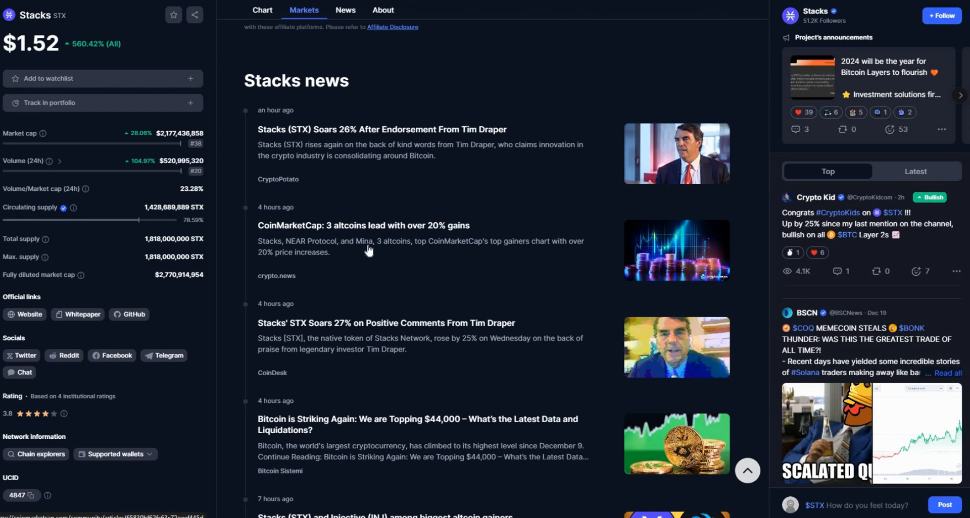
{"action": "mouse_move", "coordinate": [390, 292]}
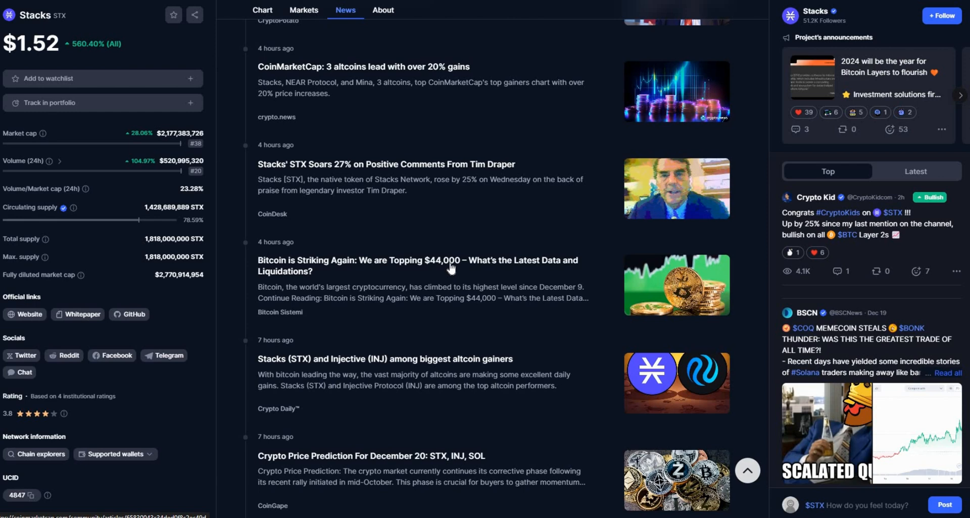
{"action": "mouse_move", "coordinate": [565, 268]}
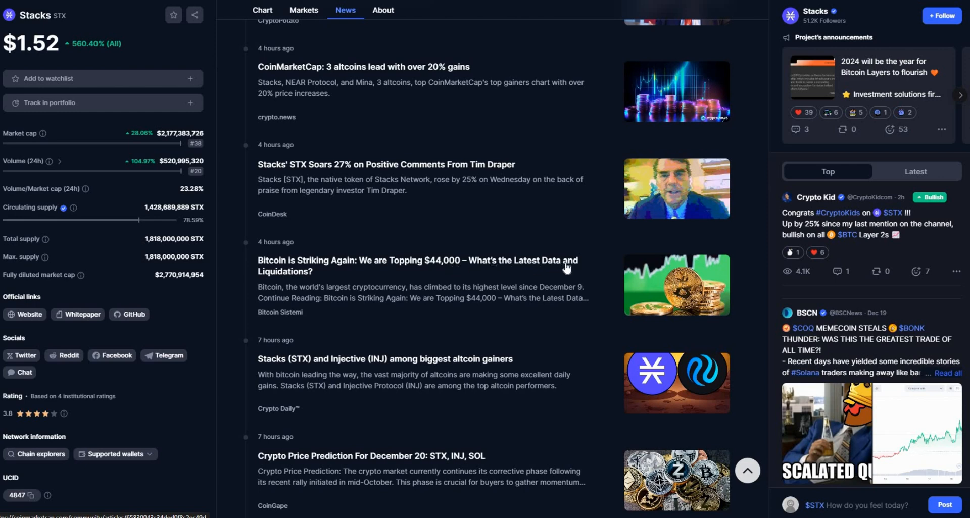
{"action": "mouse_move", "coordinate": [395, 307]}
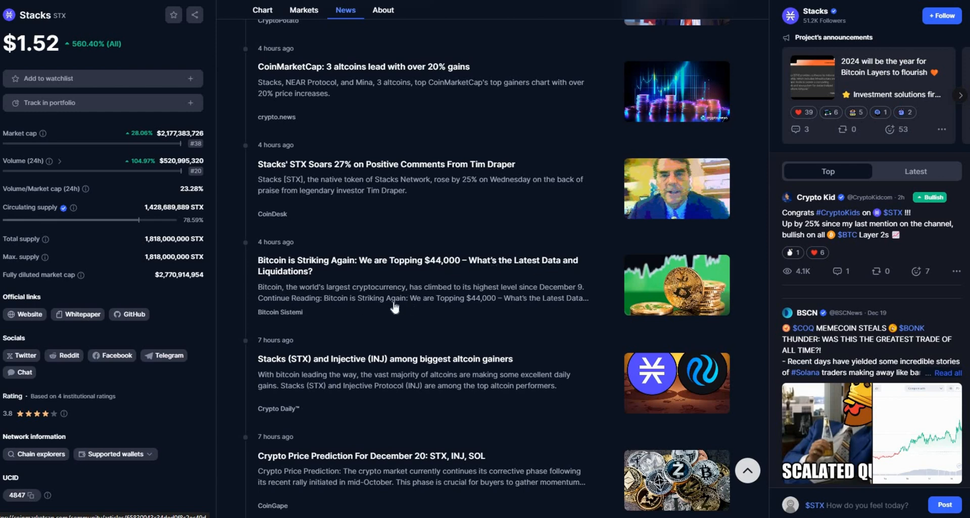
{"action": "scroll", "scroll_direction": "down", "scroll_amount": 3}
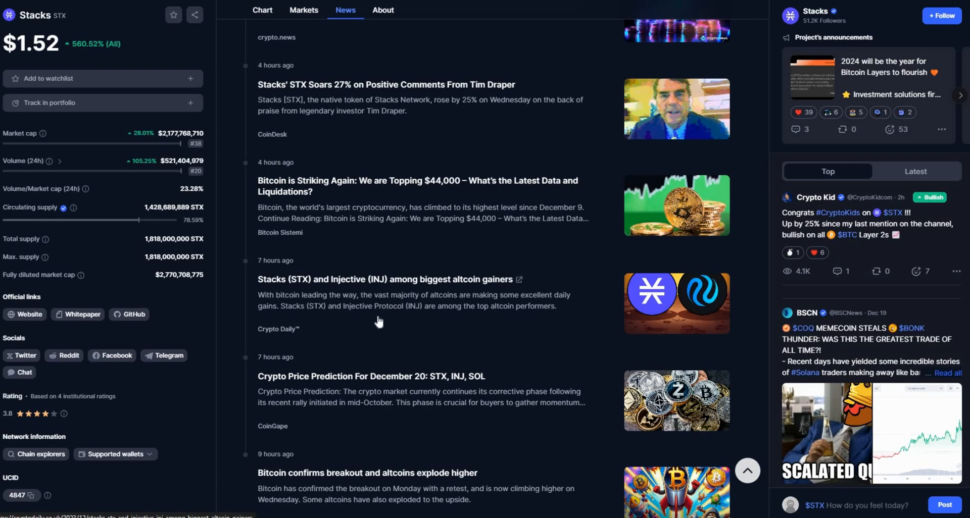
{"action": "scroll", "scroll_direction": "down", "scroll_amount": 3}
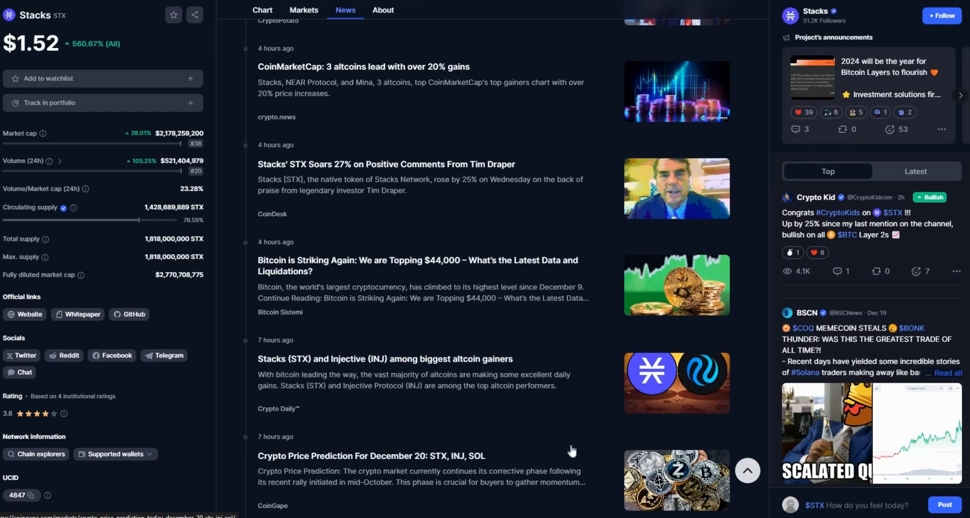
Trace the all-time STX price chart, reading the October 2021 peak around $1.92
{"action": "left_click", "coordinate": [303, 10]}
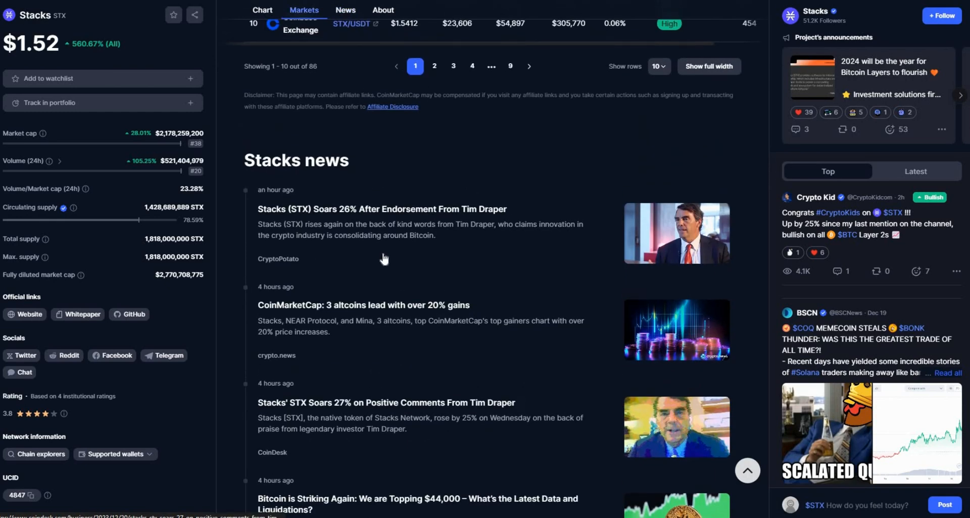
{"action": "left_click", "coordinate": [262, 10]}
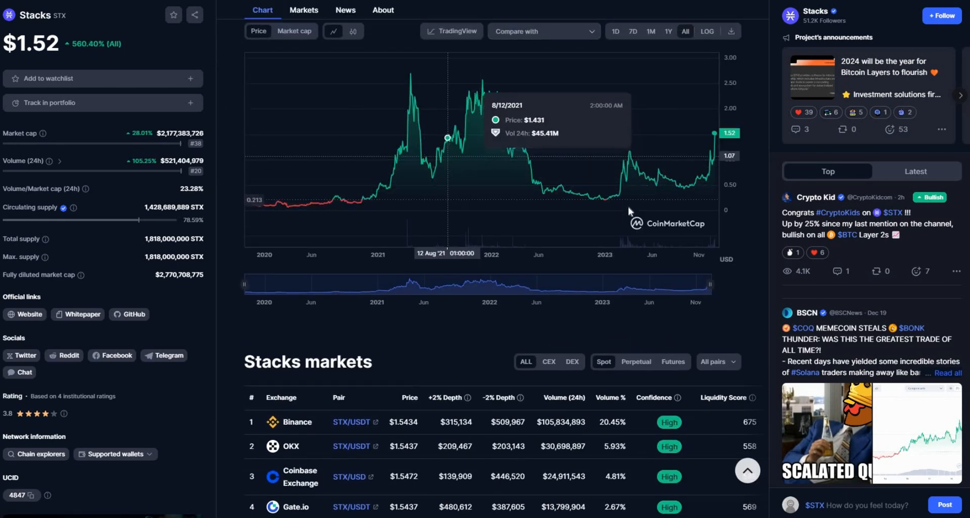
{"action": "mouse_move", "coordinate": [628, 165]}
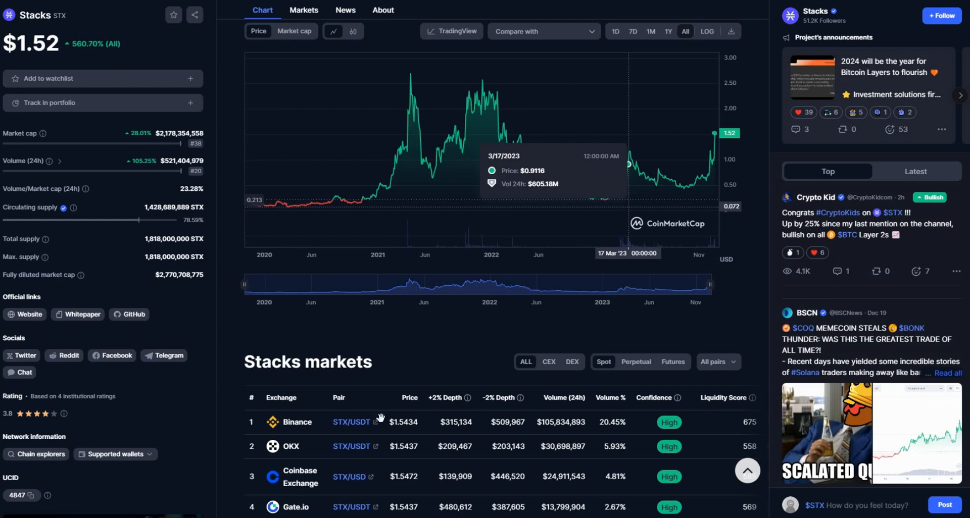
{"action": "mouse_move", "coordinate": [502, 128]}
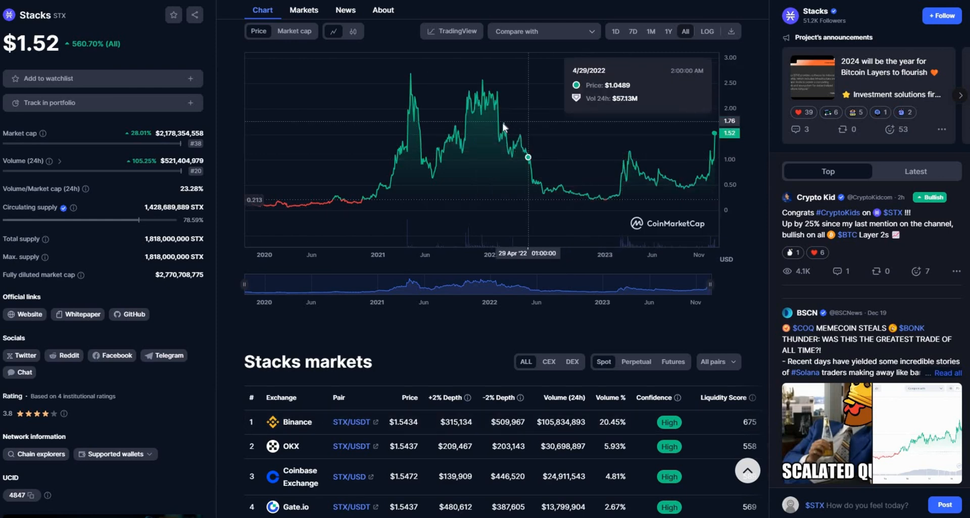
{"action": "mouse_move", "coordinate": [504, 123]}
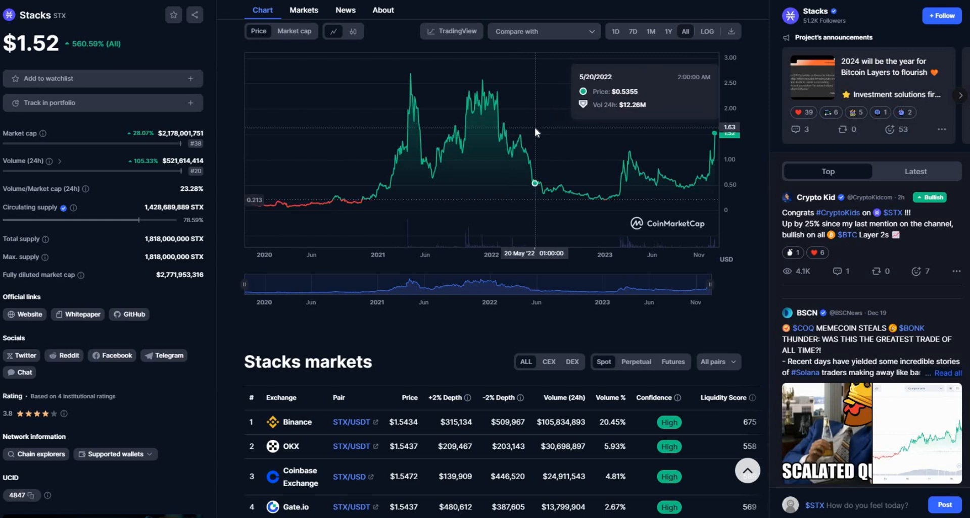
{"action": "mouse_move", "coordinate": [622, 172]}
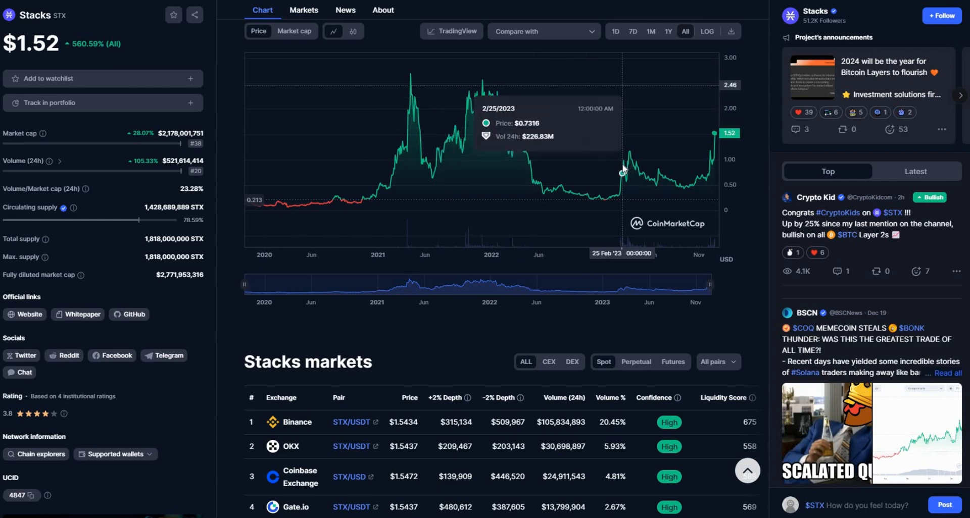
{"action": "mouse_move", "coordinate": [623, 166]}
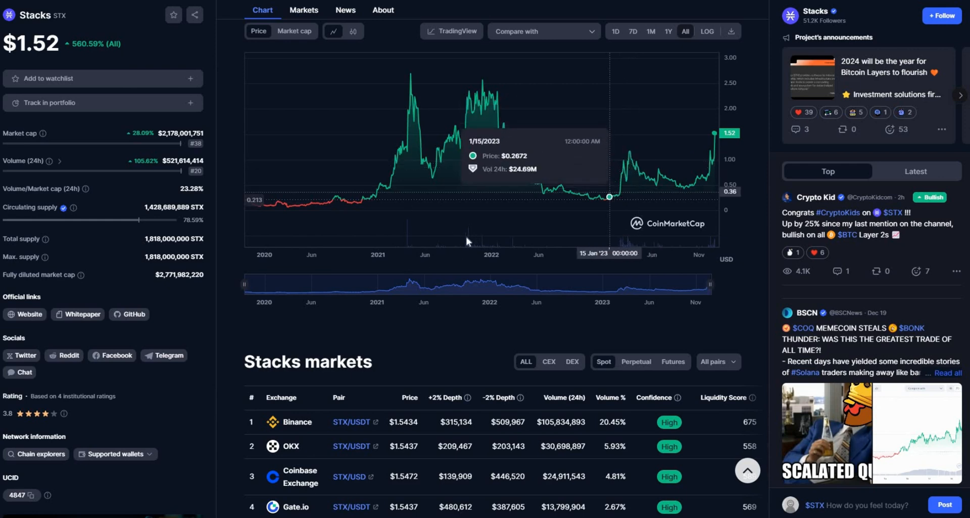
{"action": "scroll", "scroll_direction": "up", "scroll_amount": 3}
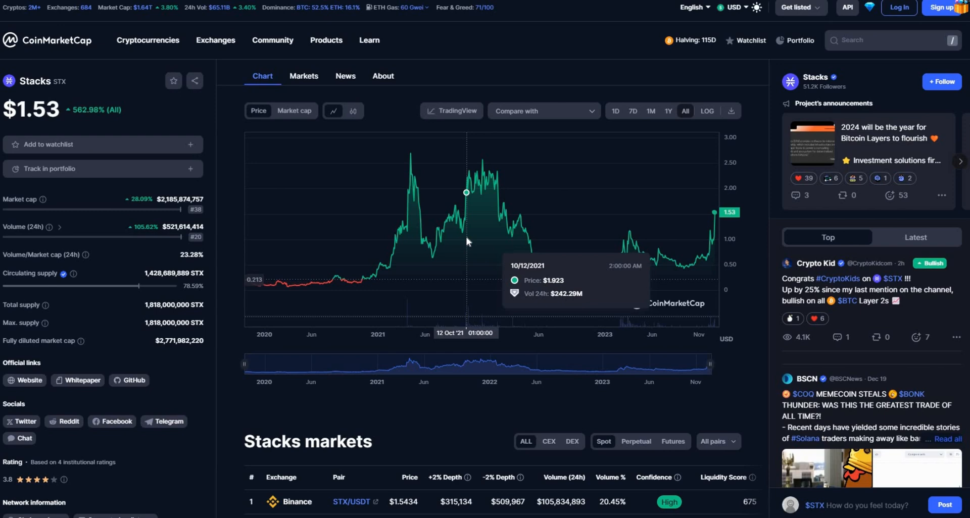
{"action": "mouse_move", "coordinate": [467, 242]}
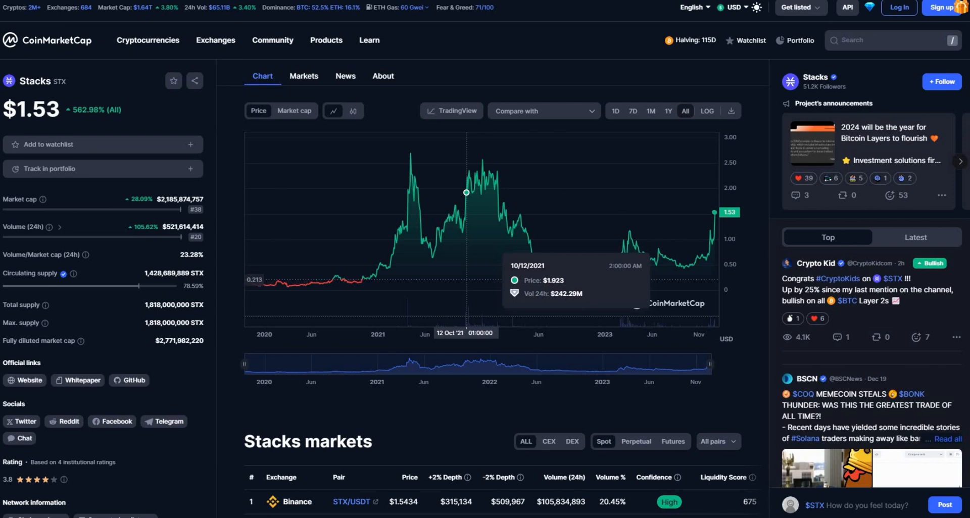
{"action": "mouse_move", "coordinate": [411, 157]}
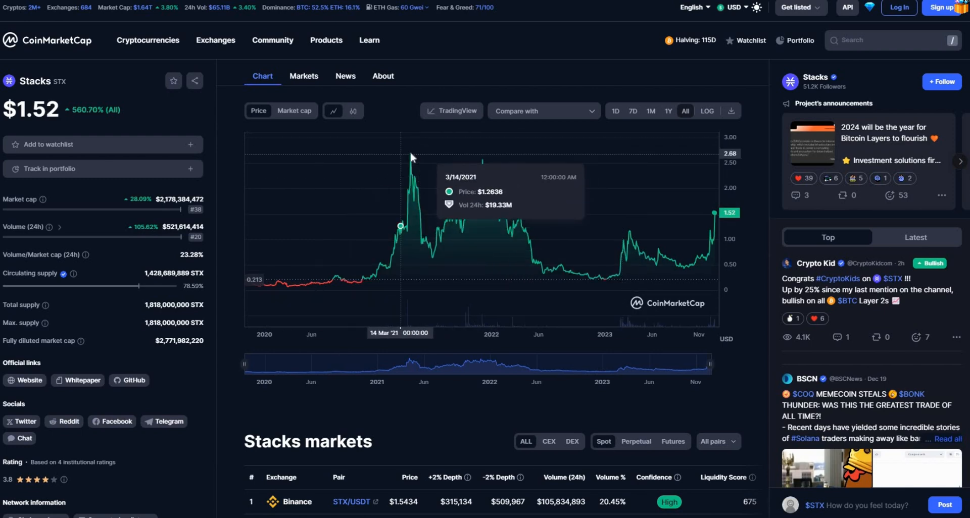
{"action": "mouse_move", "coordinate": [410, 154]}
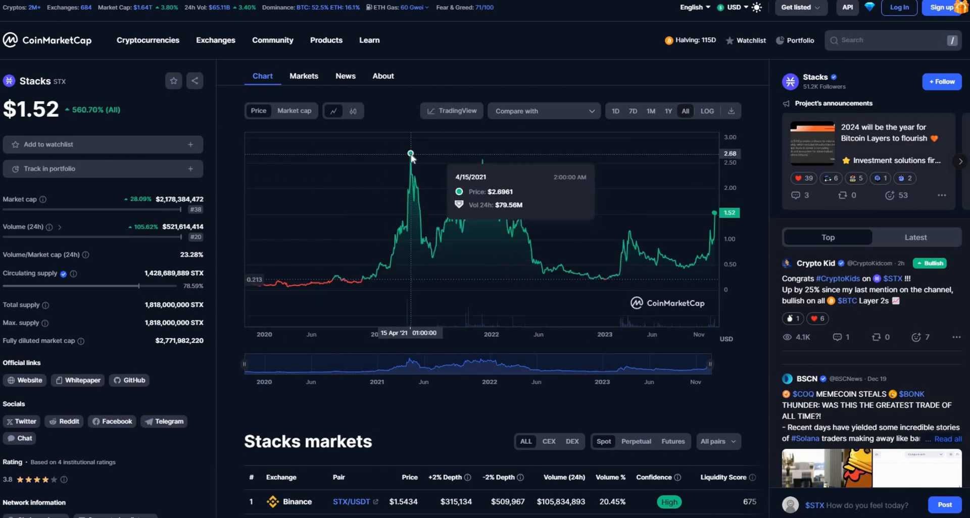